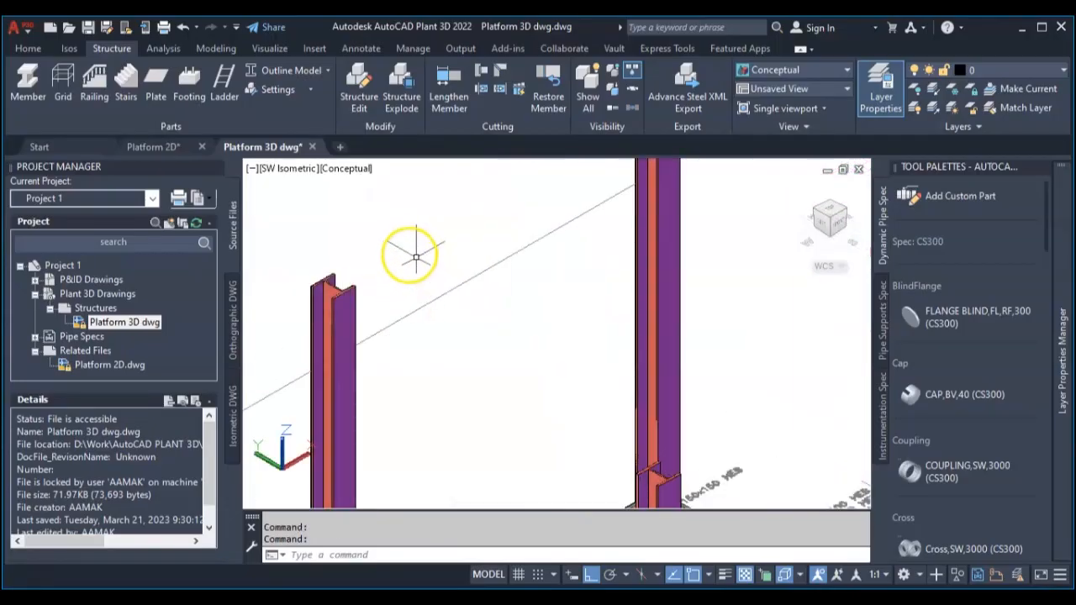
Show the platform in 2D Wireframe with structural members as Line Model
left_click(347, 168)
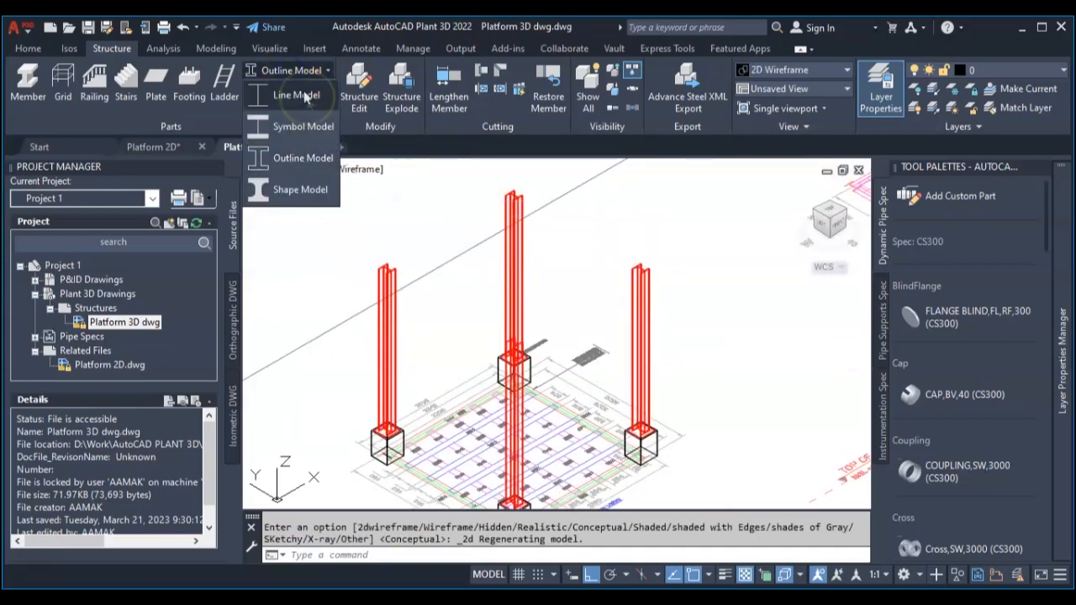
mouse_move(296, 95)
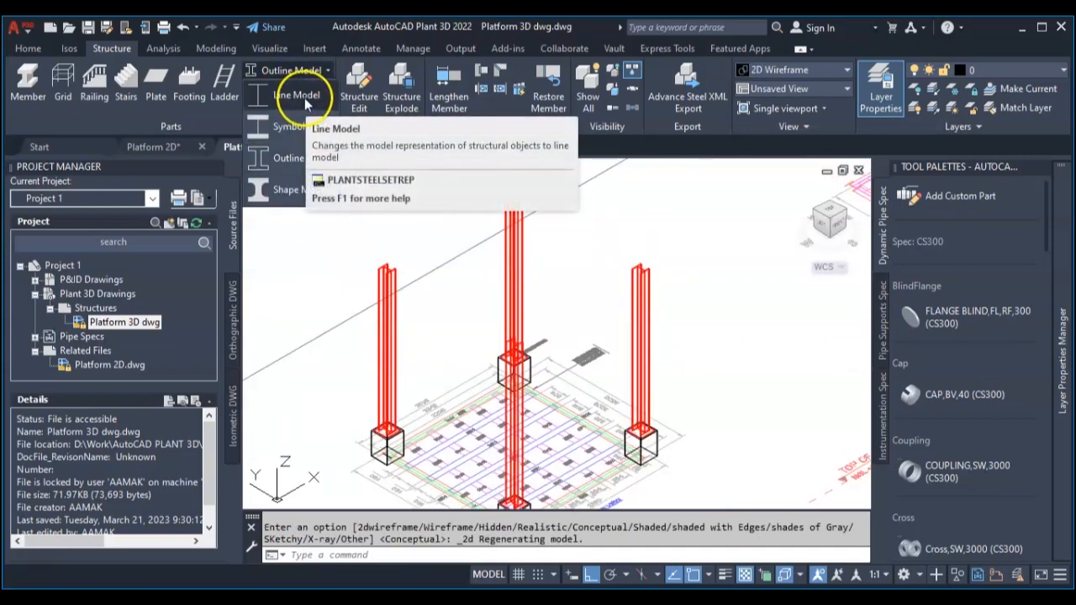
left_click(296, 94)
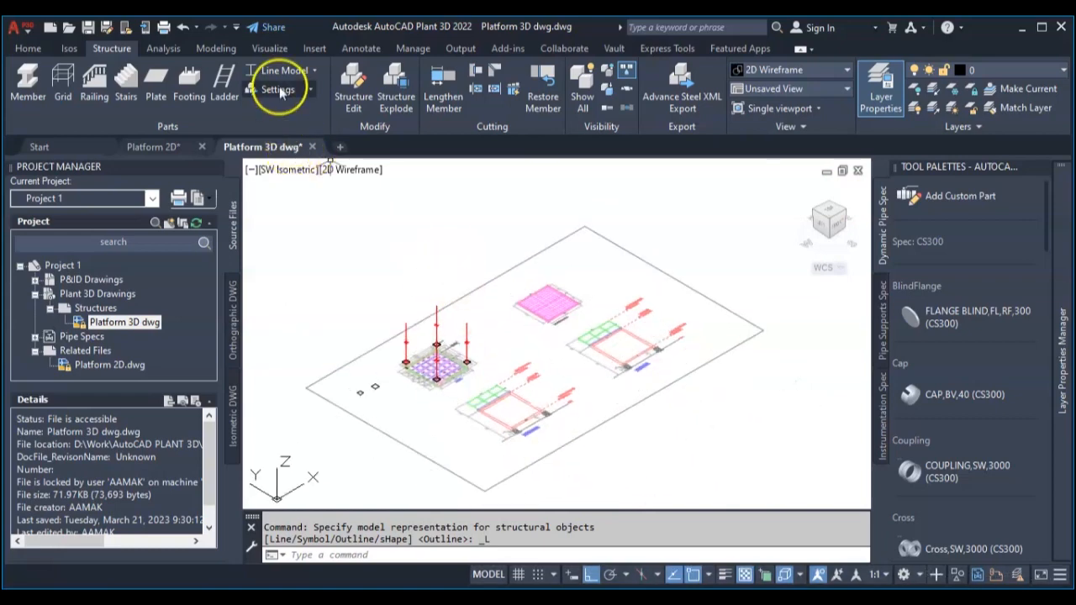
Set new members to DIN HEB-120 in St 37-2 with centred insertion via Member Settings
left_click(279, 90)
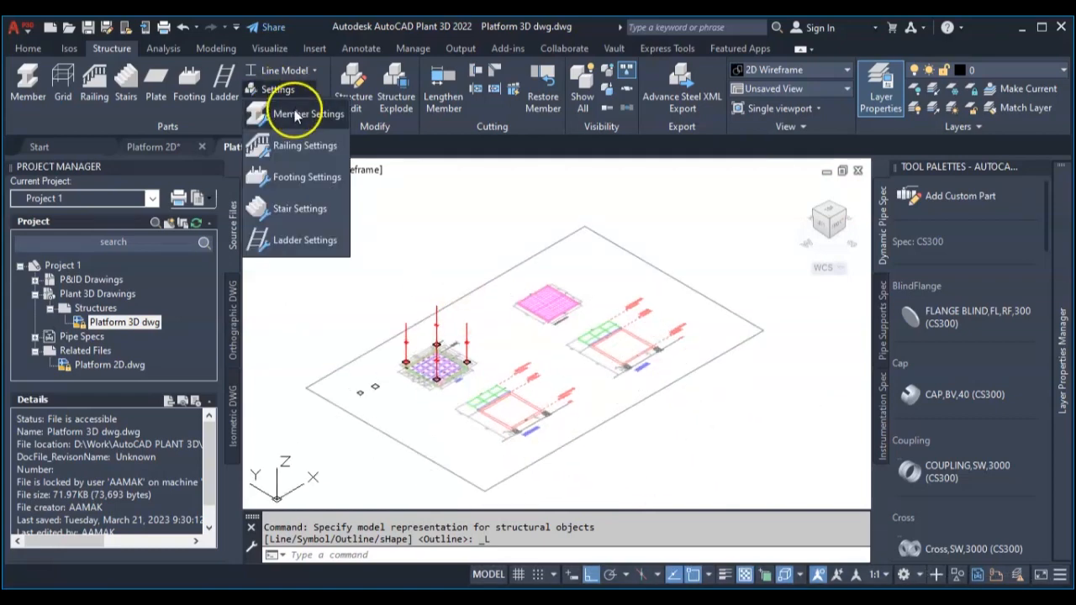
left_click(308, 115)
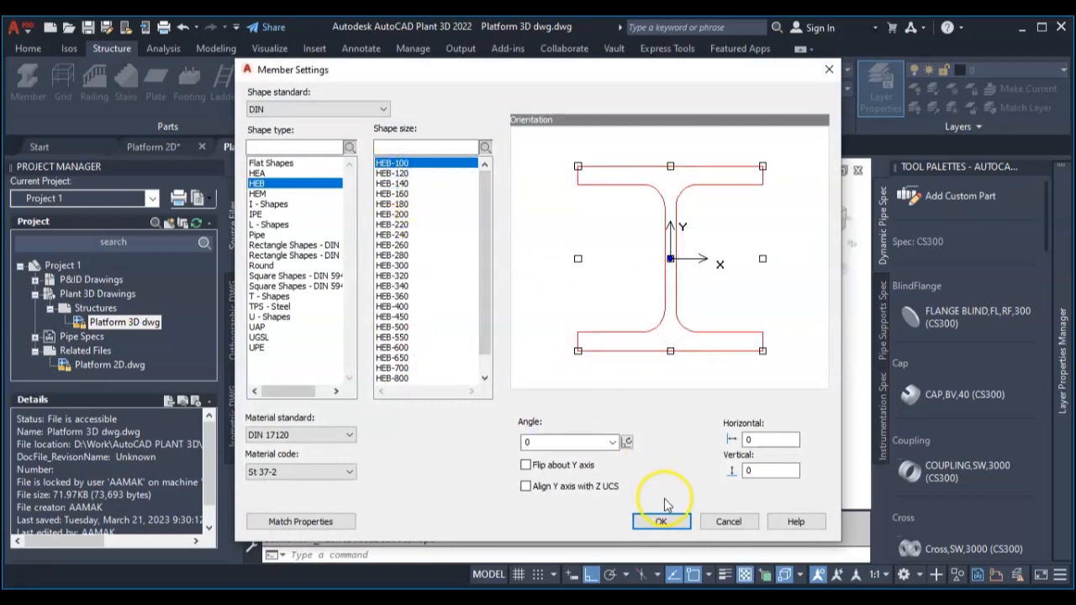
mouse_move(407, 192)
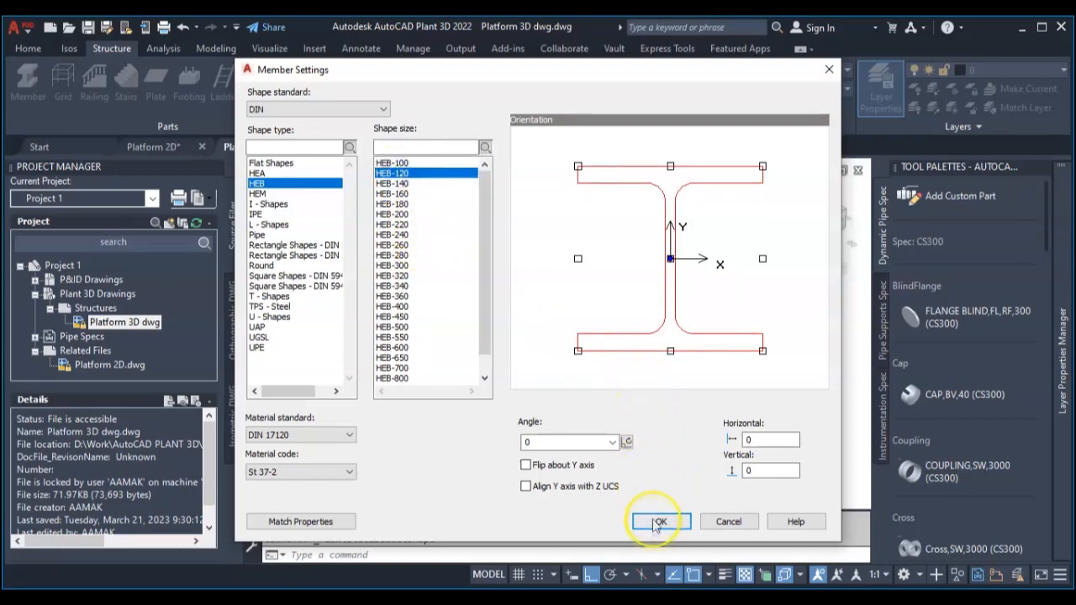
mouse_move(660, 353)
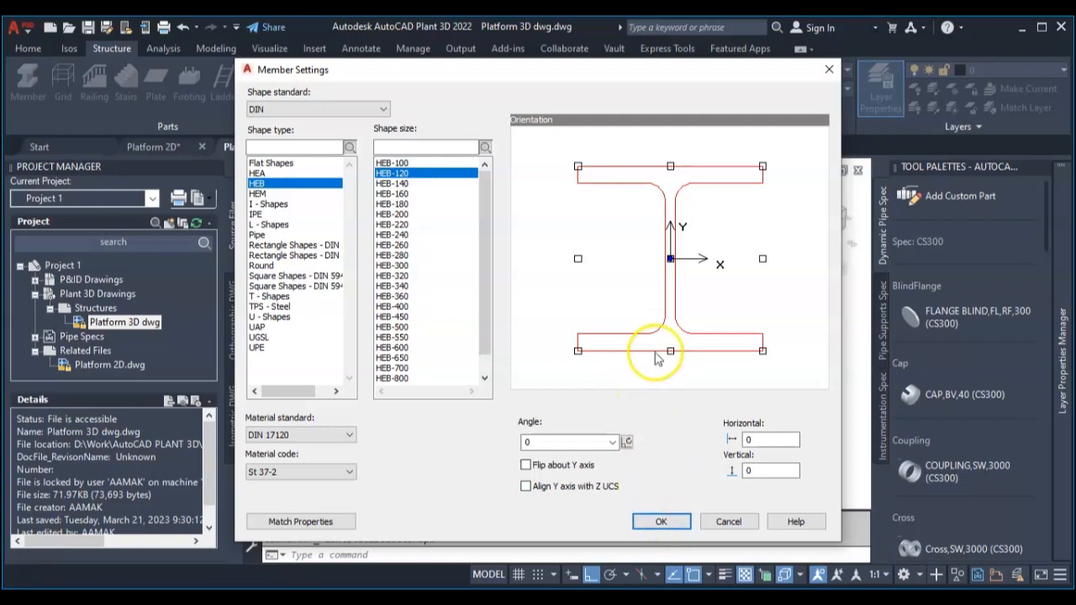
mouse_move(680, 179)
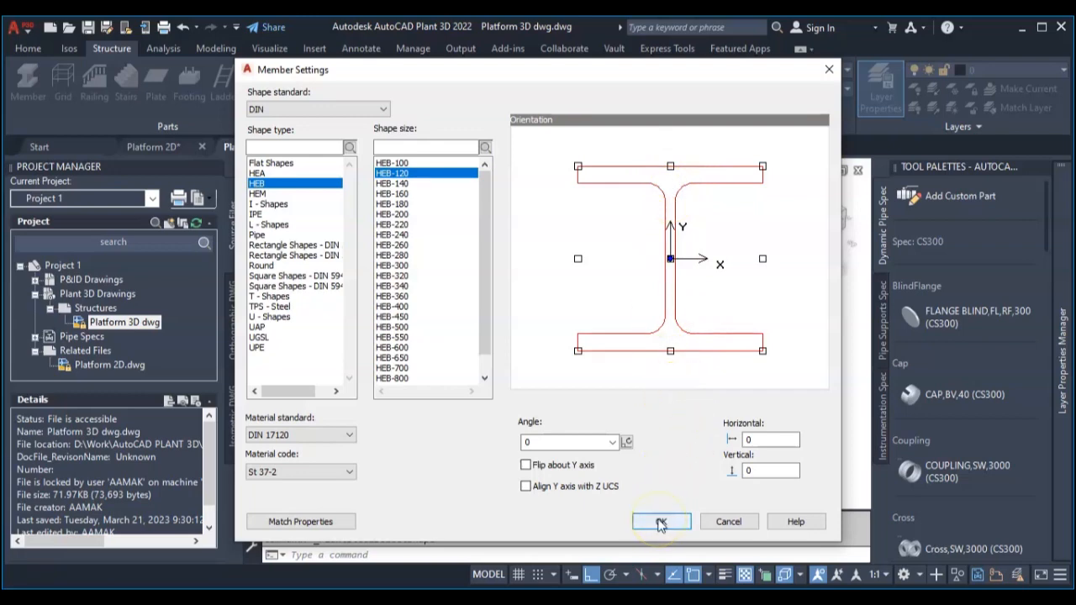
left_click(660, 522)
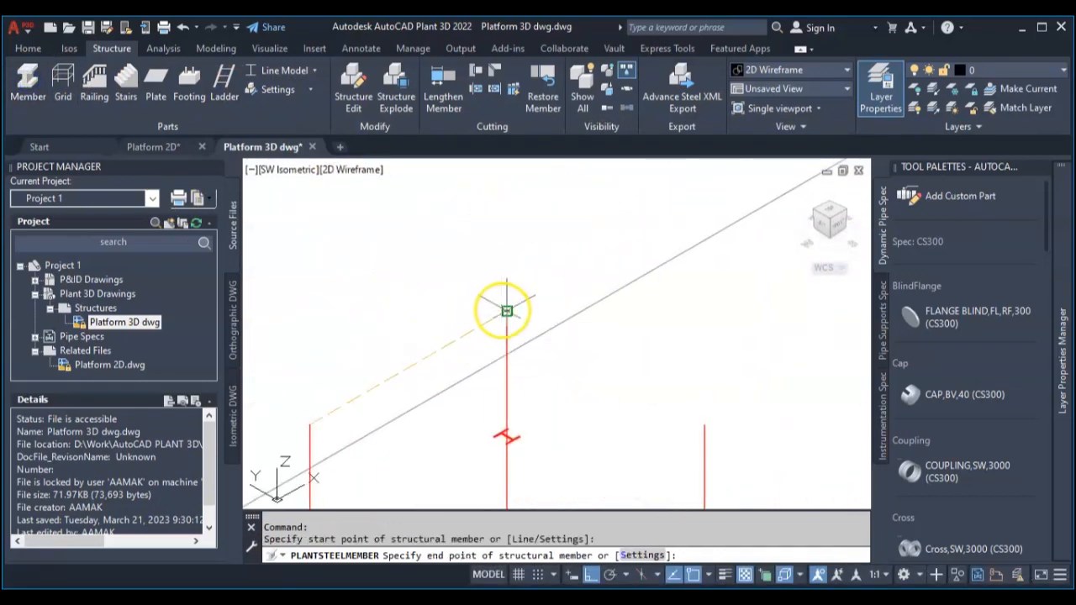
Finish the beams between column tops and show them as Outline Model in Conceptual style
left_click(703, 424)
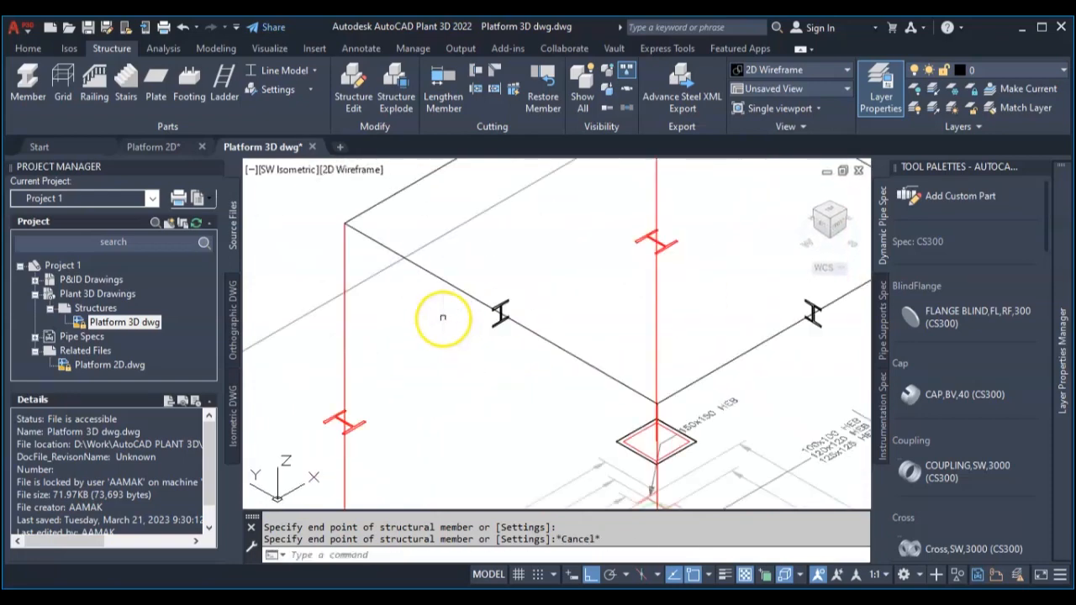
left_click(349, 169)
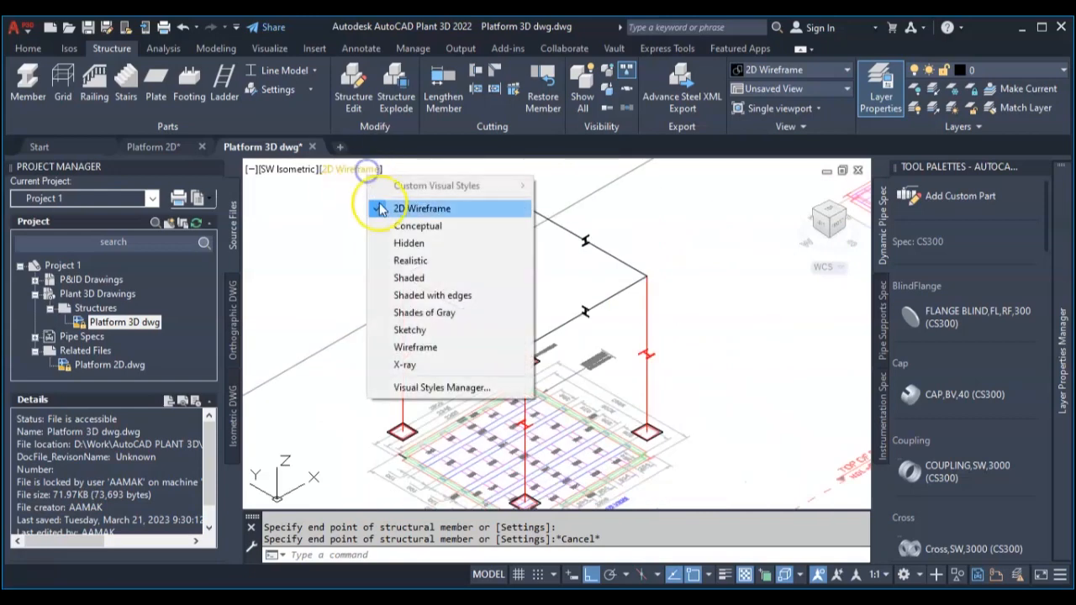
left_click(417, 225)
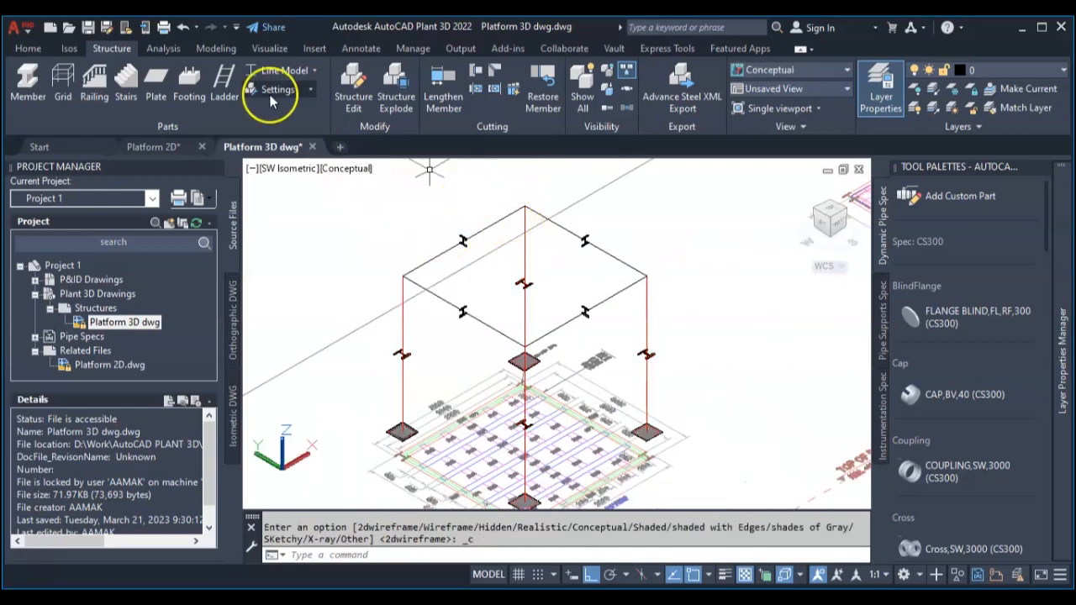
left_click(310, 70)
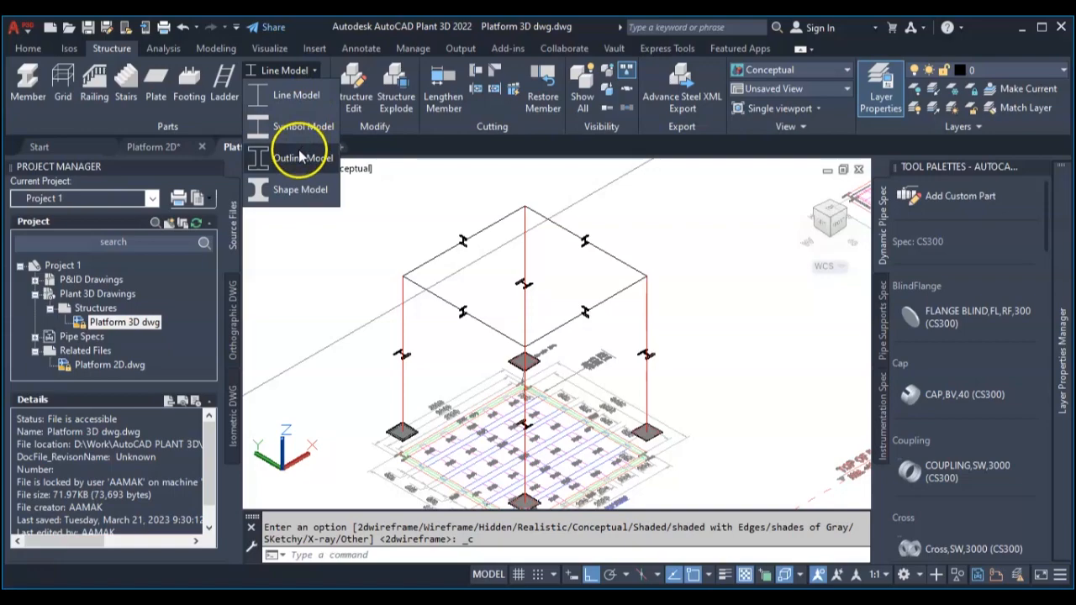
left_click(303, 158)
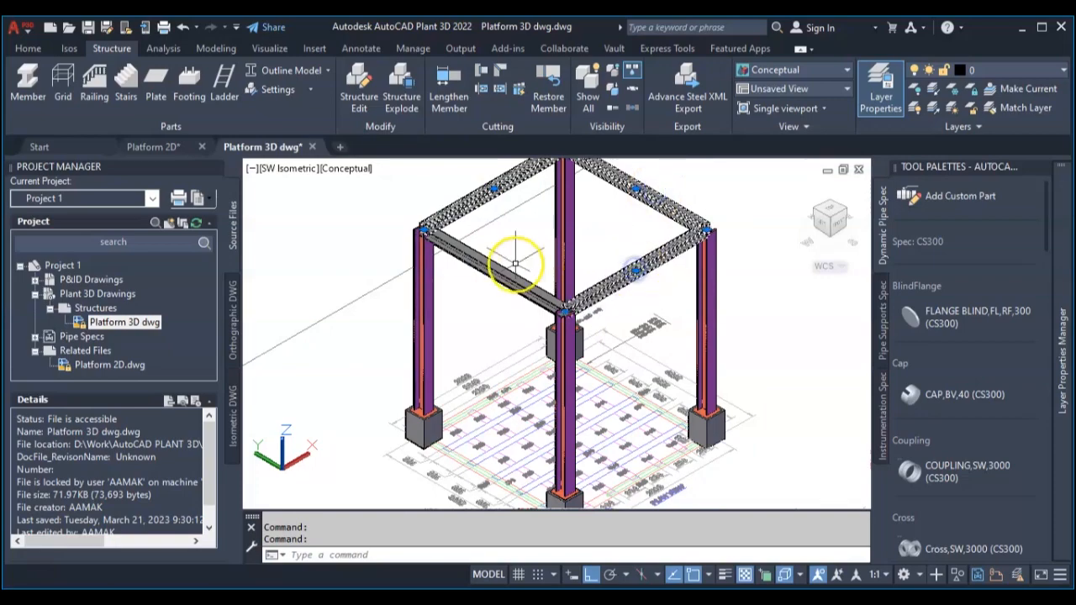
Edit the top beams to a top-centre anchor with vertical offset 60
right_click(514, 234)
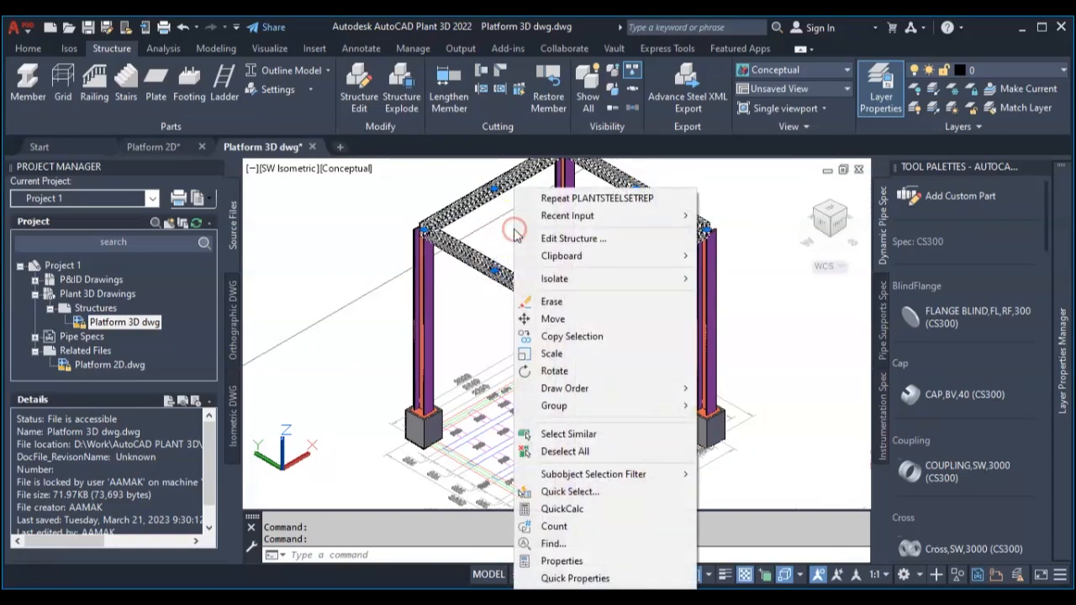
left_click(574, 239)
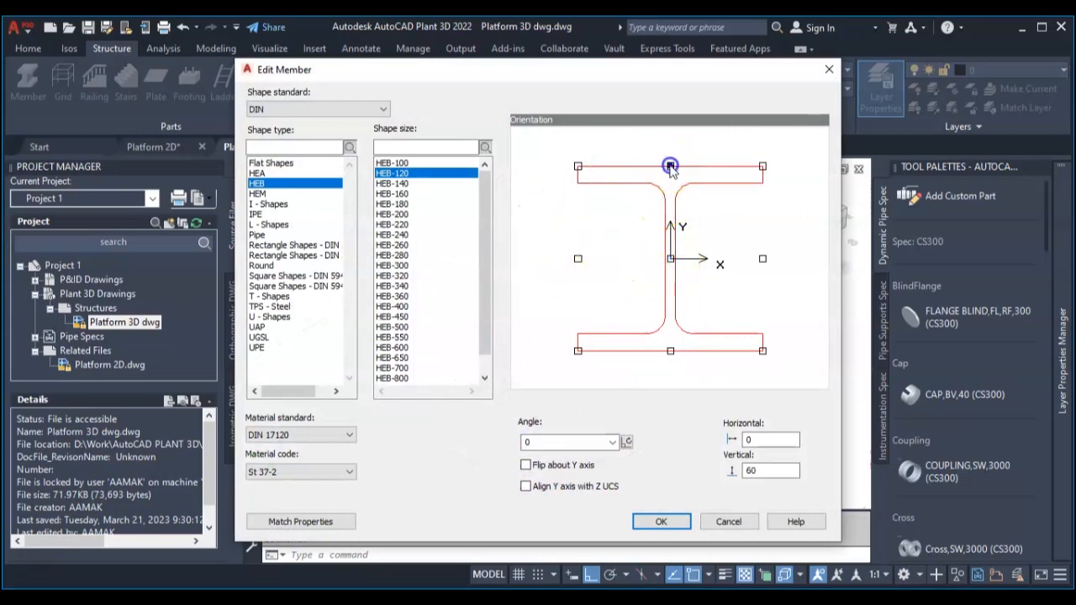
left_click(669, 166)
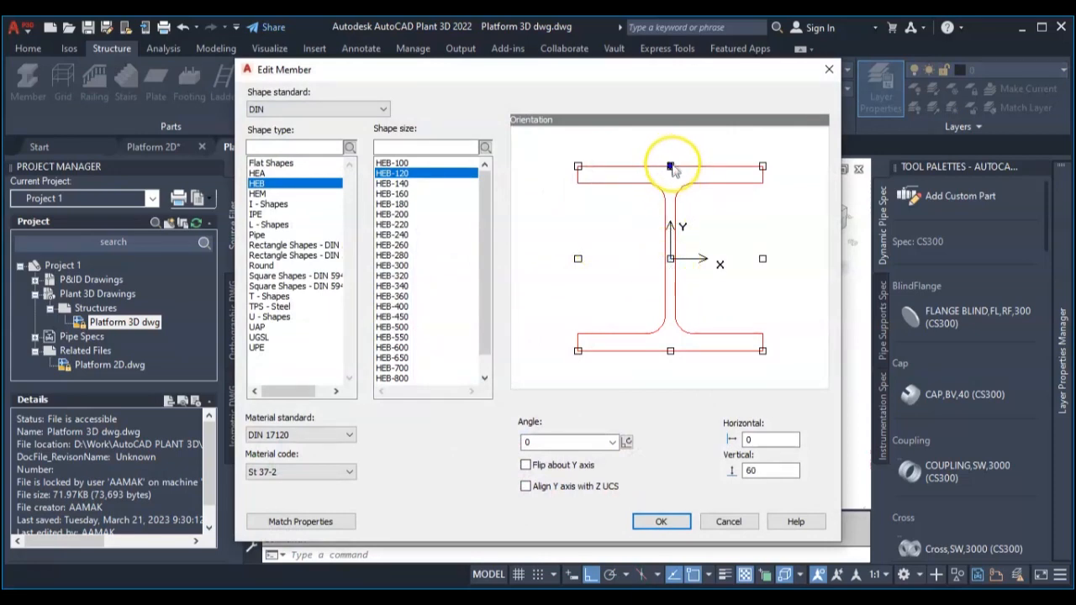
left_click(661, 521)
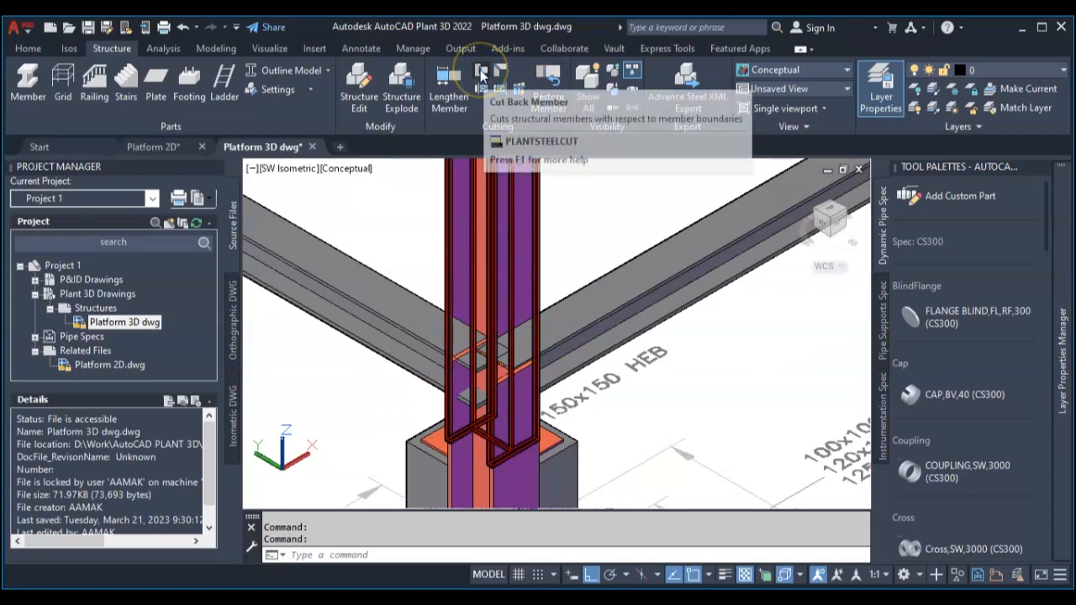
mouse_move(481, 75)
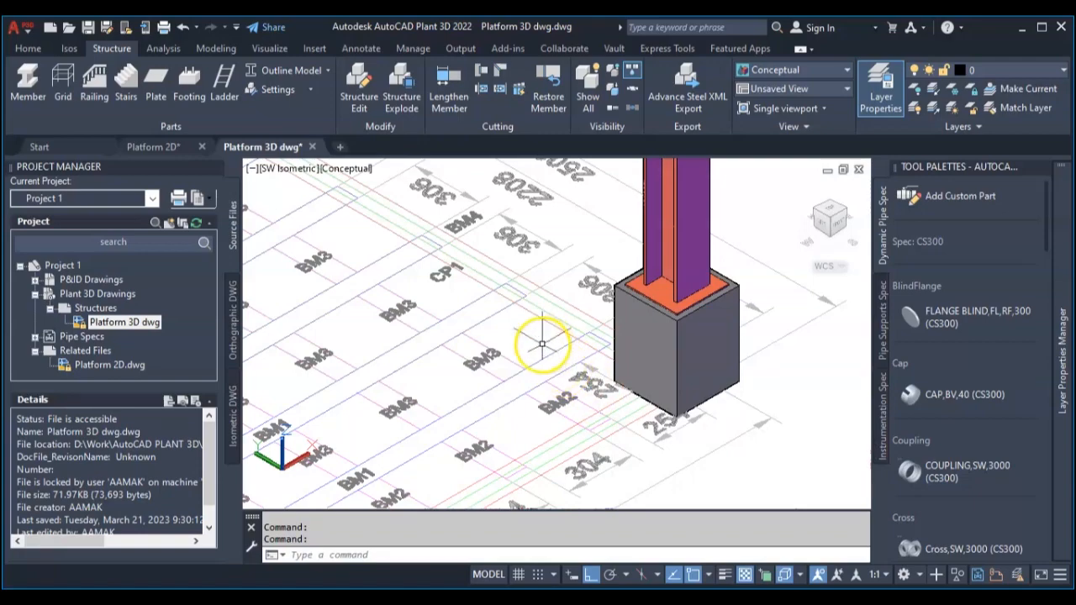
mouse_move(585, 384)
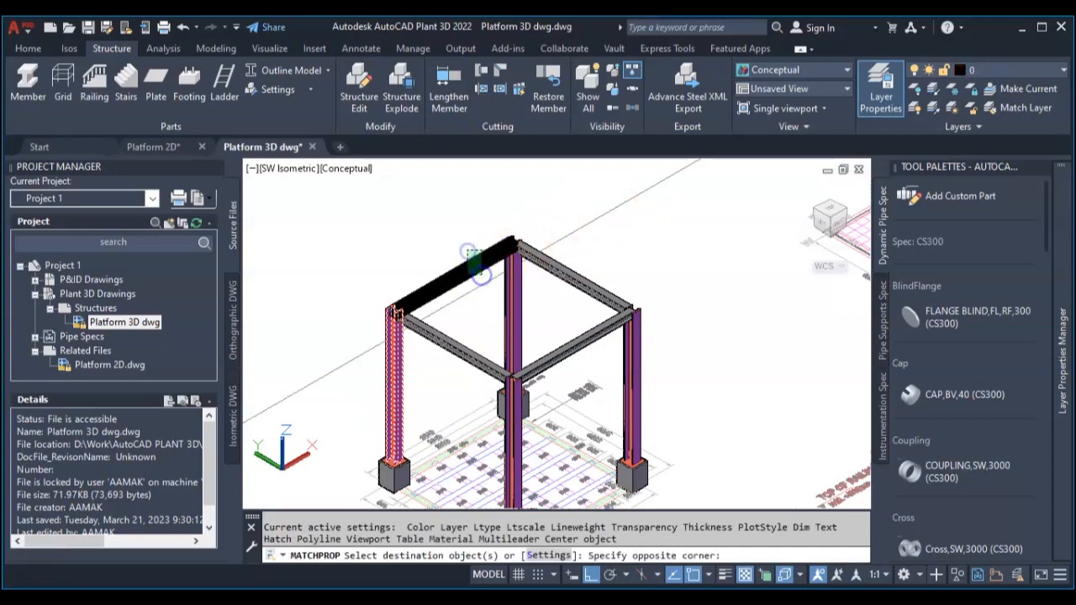
Match the source beam's properties to the other beams and return to 2D Wireframe
left_click(474, 337)
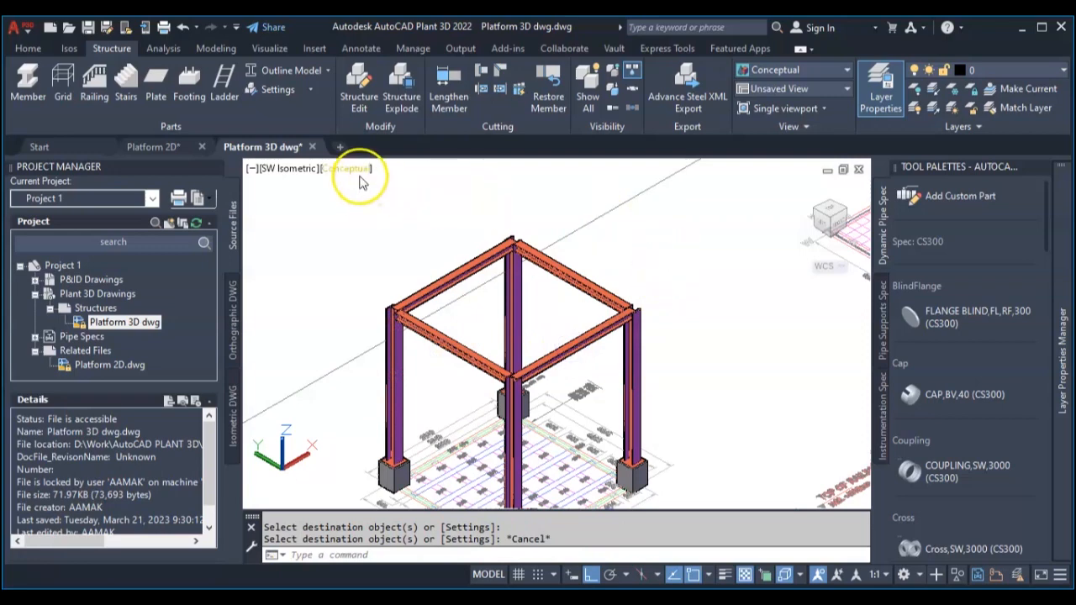
left_click(346, 168)
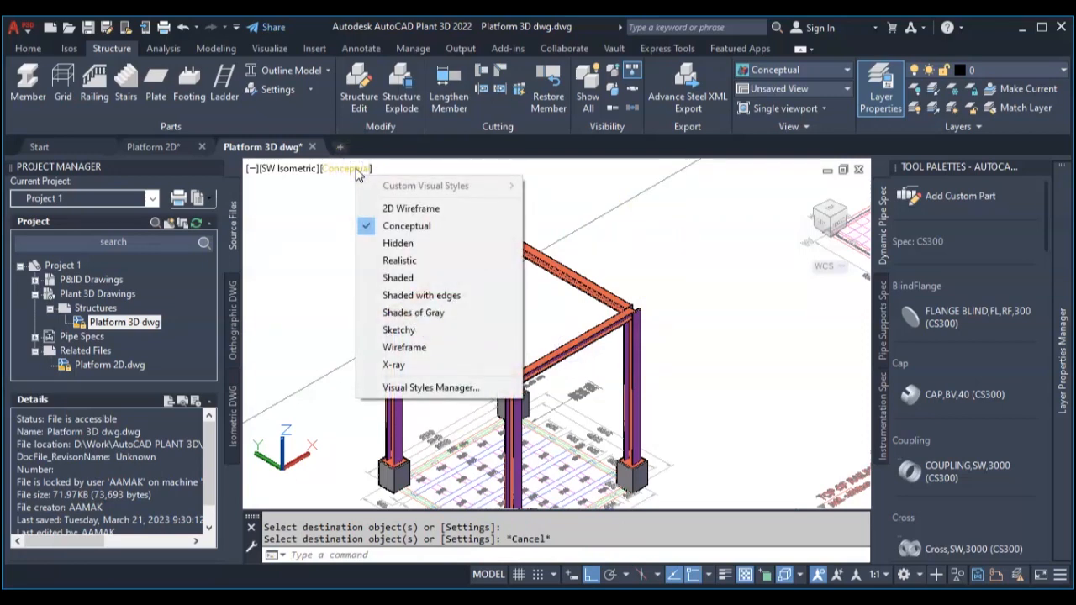
left_click(411, 209)
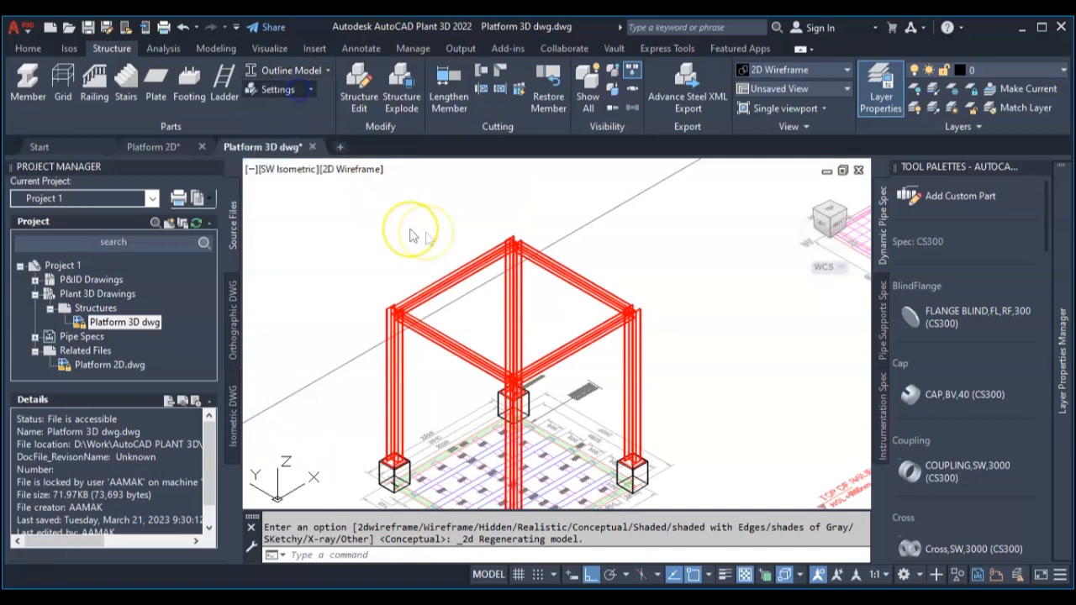
Default new members to a DIN 100x100x6.3 square tube, top-centred, vertical offset 50
left_click(277, 90)
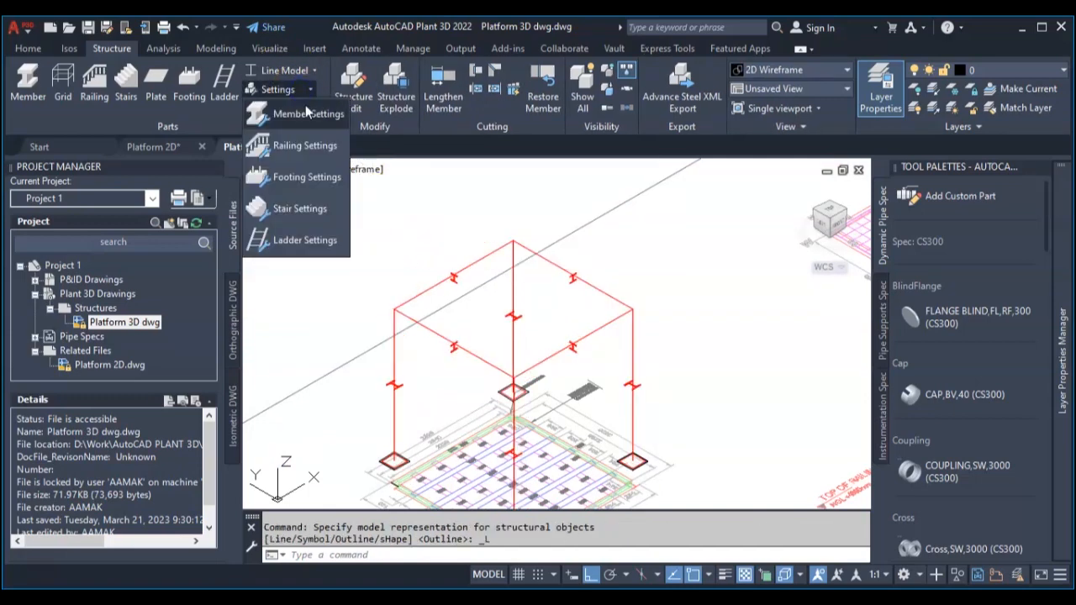
left_click(309, 114)
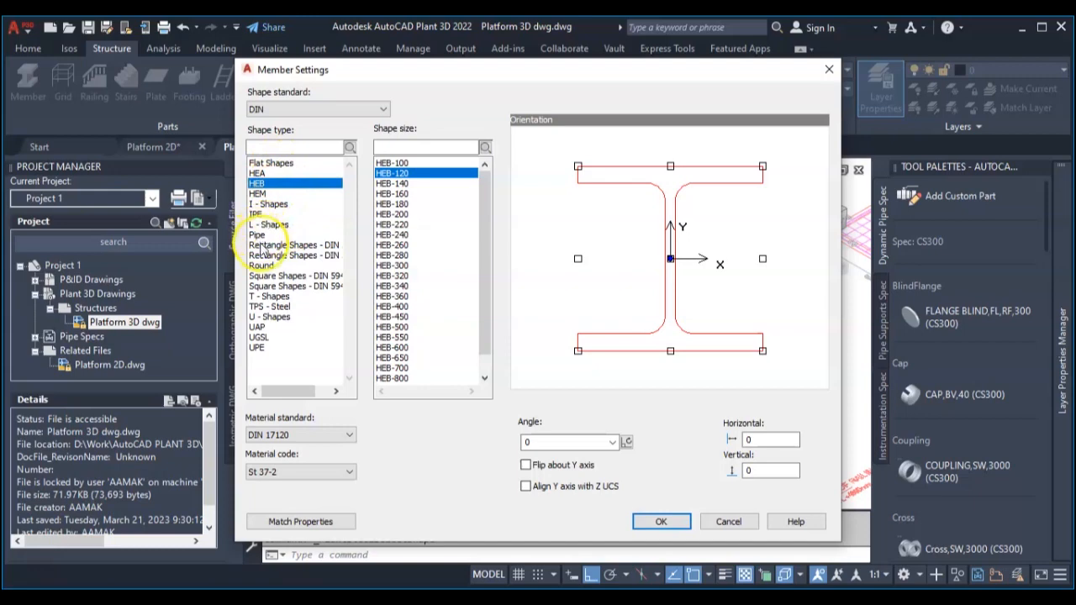
left_click(295, 275)
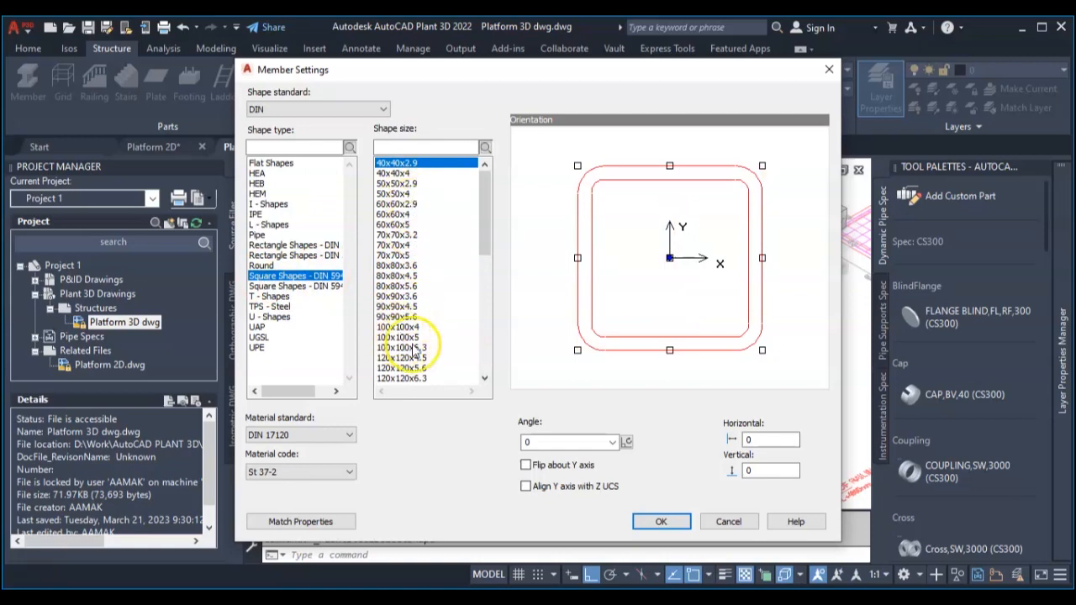
left_click(402, 347)
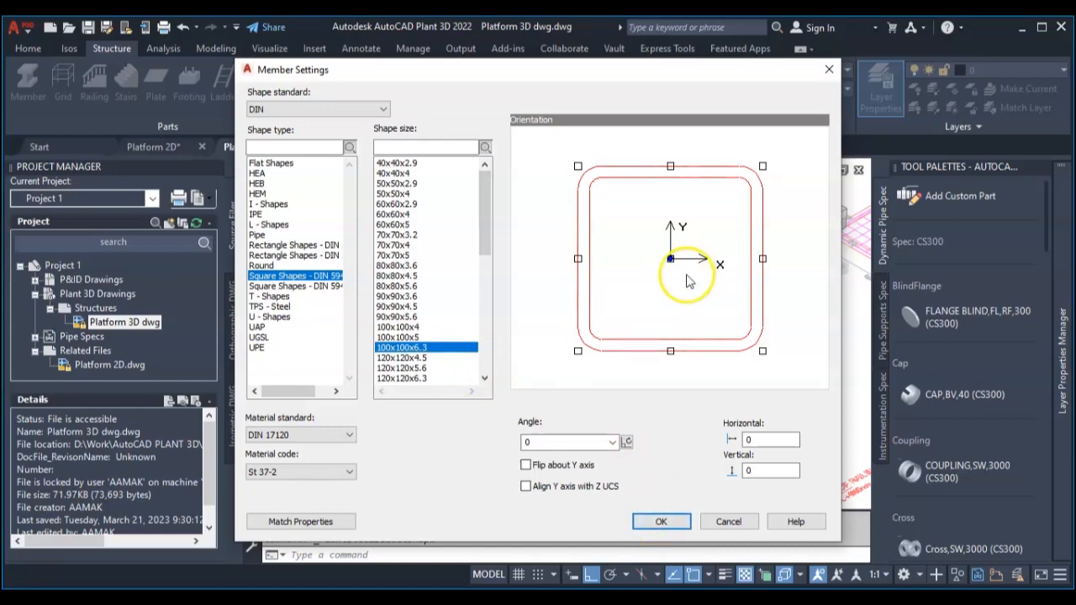
mouse_move(669, 166)
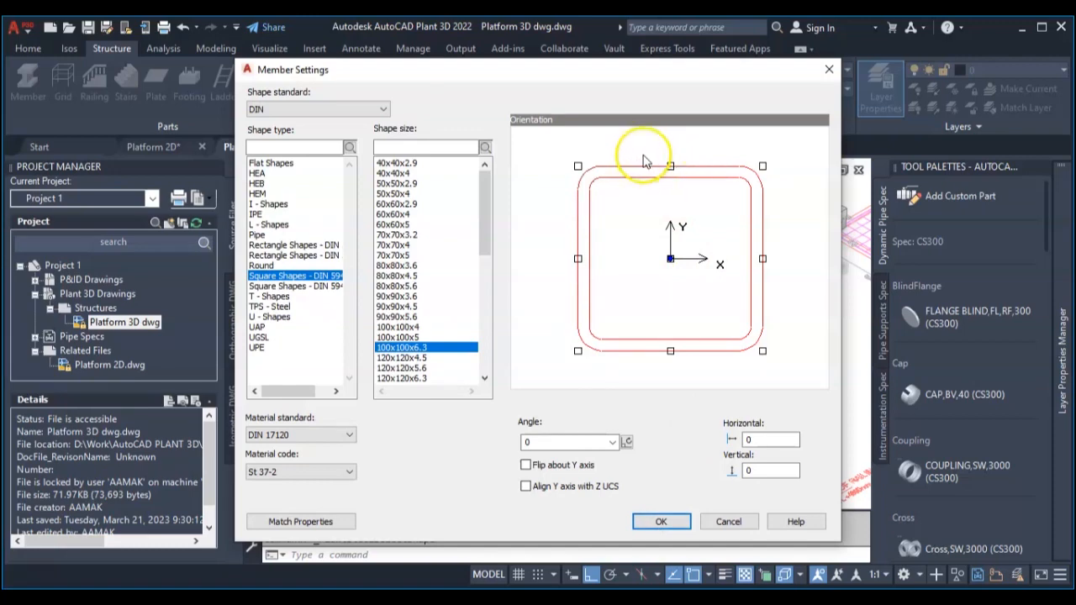
mouse_move(672, 176)
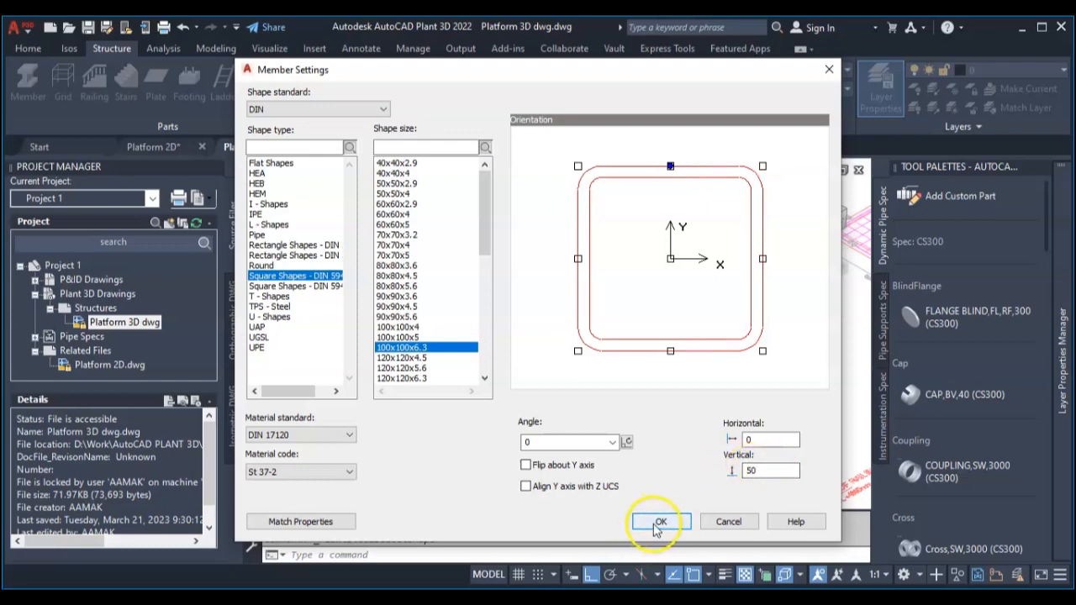
left_click(659, 521)
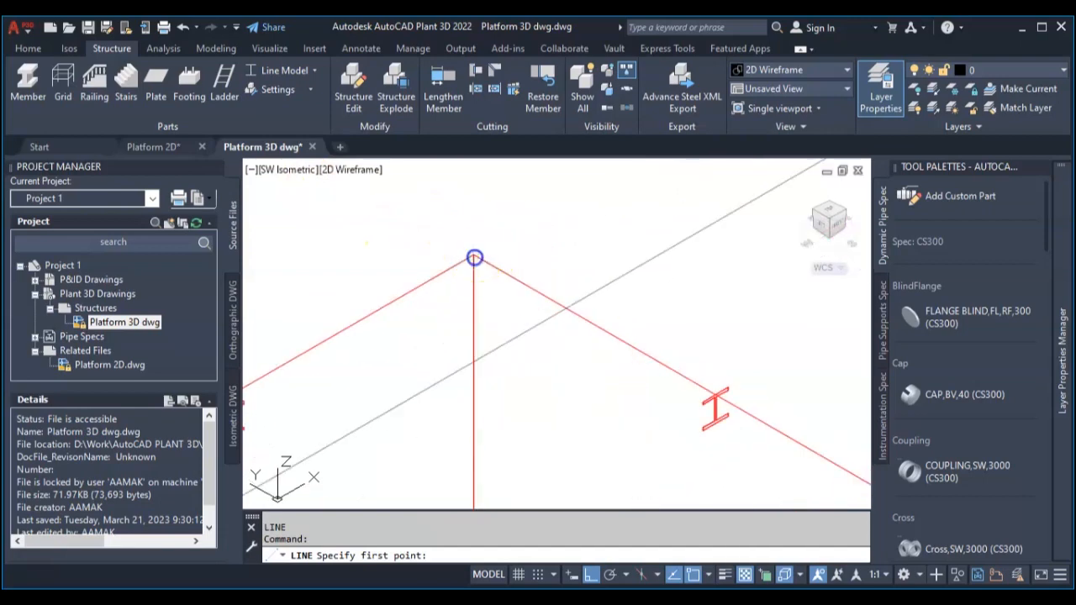
Draw guide lines from the frame's back top corner along the top beam, abandoning a mirror attempt
left_click(474, 257)
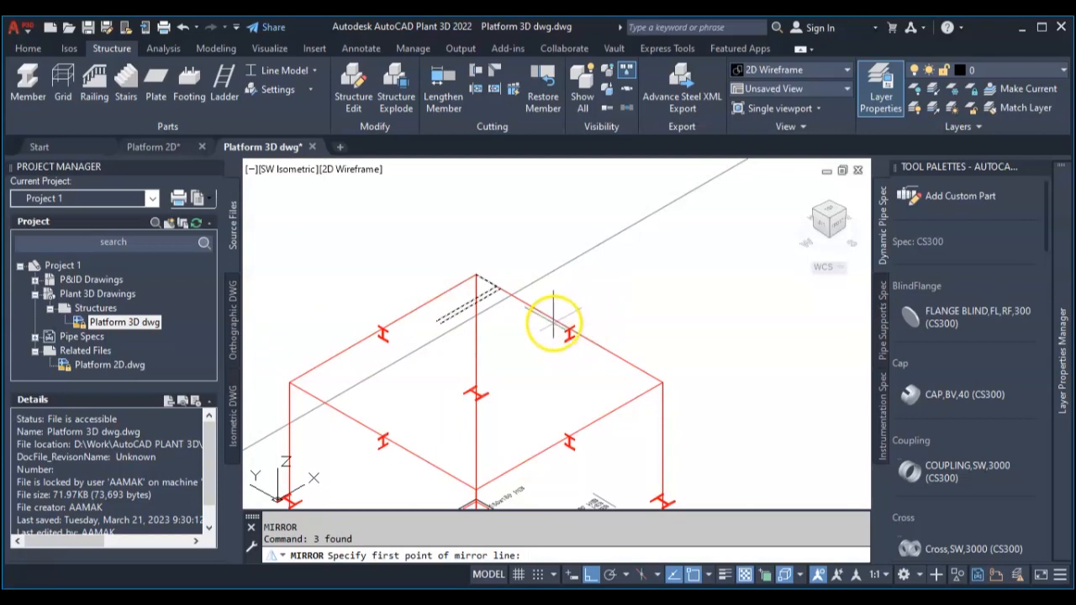
mouse_move(585, 337)
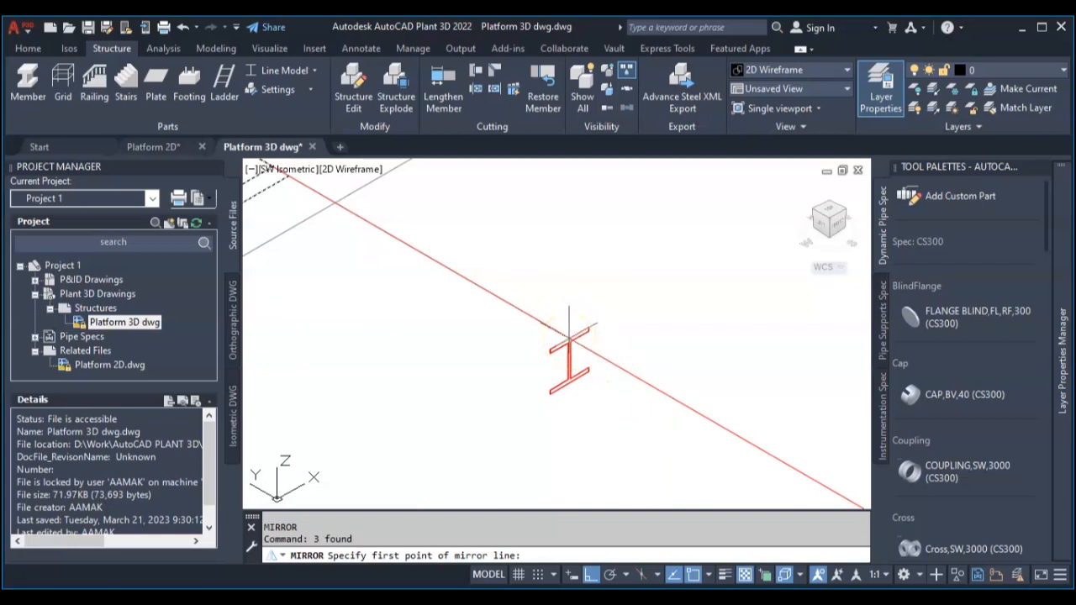
left_click(572, 336)
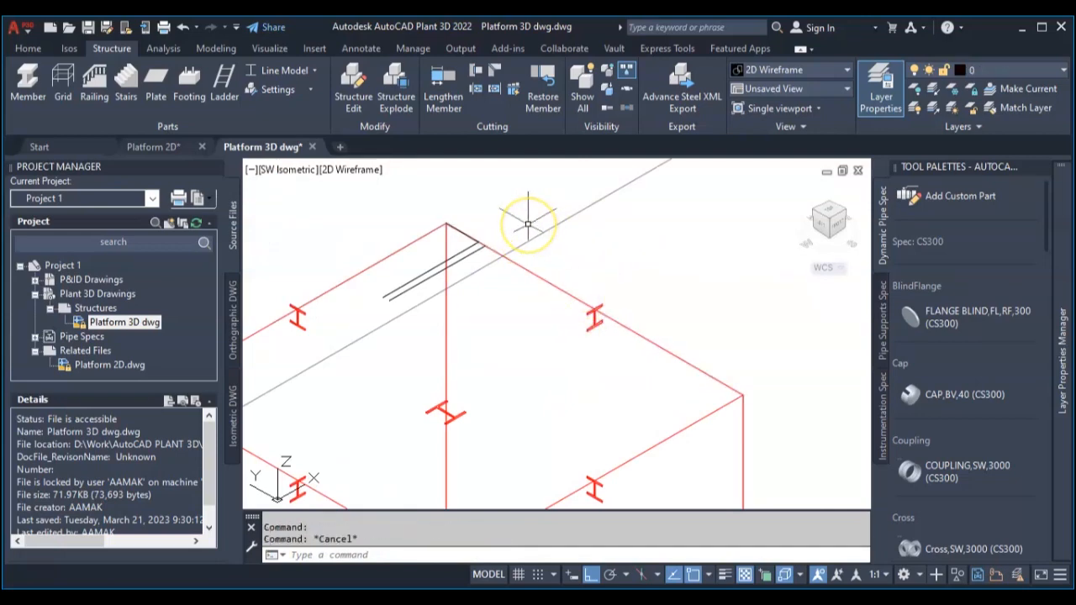
mouse_move(680, 309)
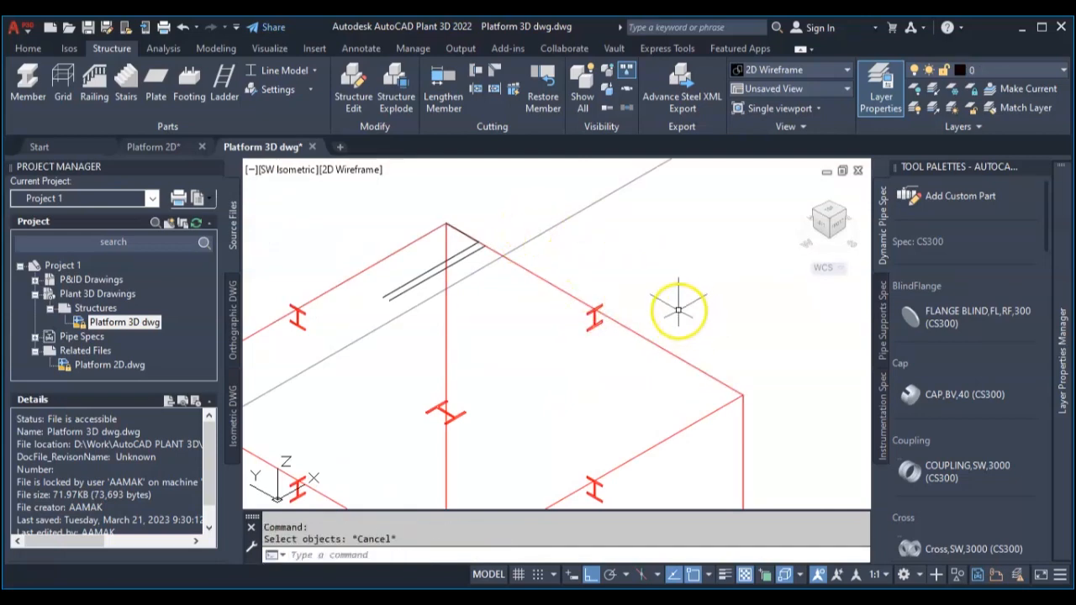
mouse_move(450, 205)
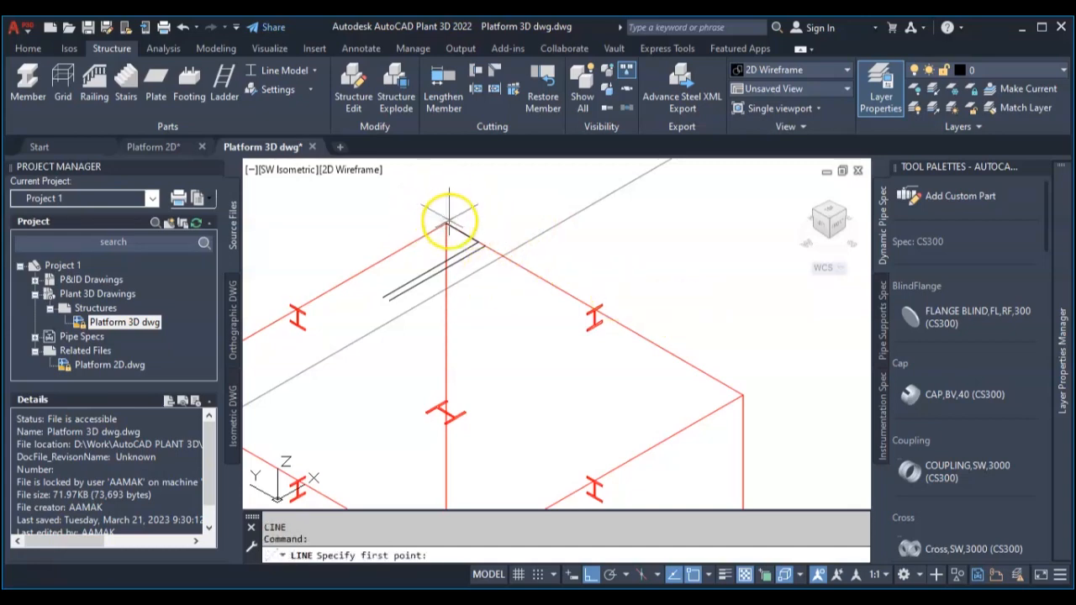
left_click(450, 222)
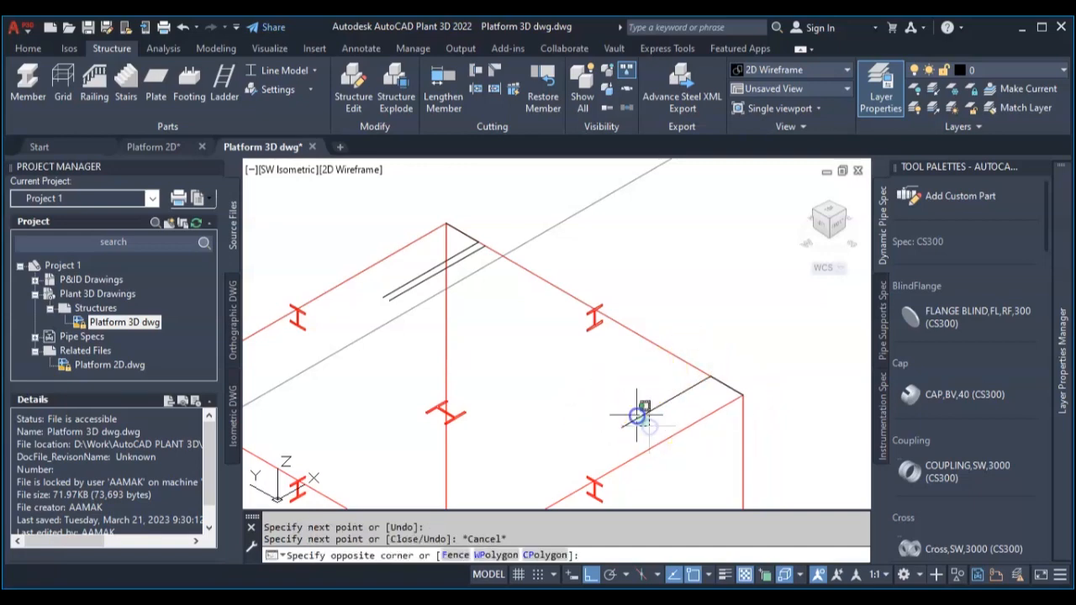
Offset the guide by 5, place a square-tube secondary beam between the guides, and start copying it
type("5")
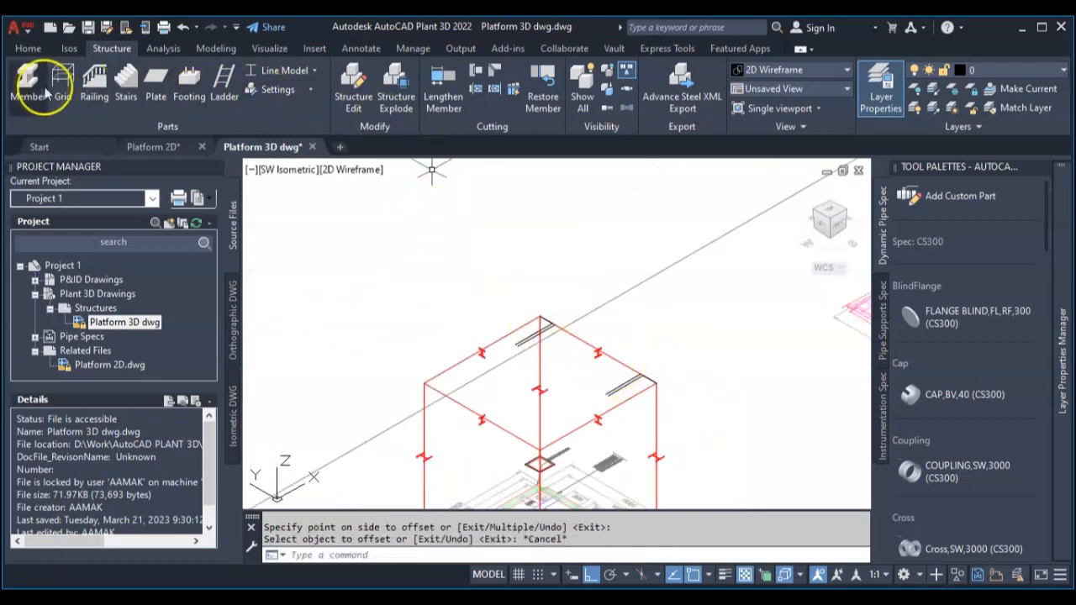
left_click(27, 80)
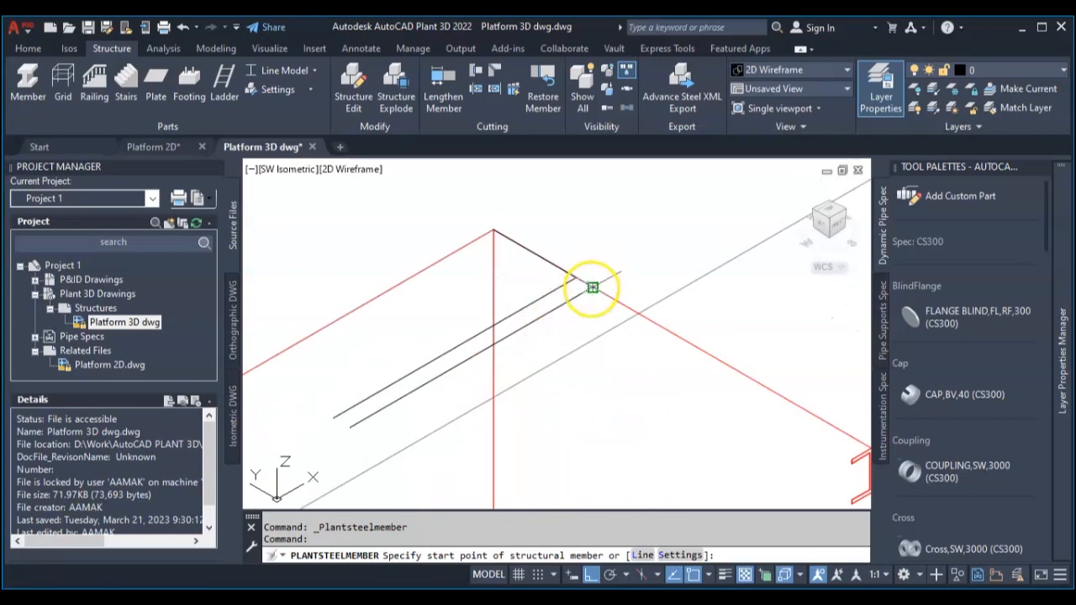
left_click(592, 289)
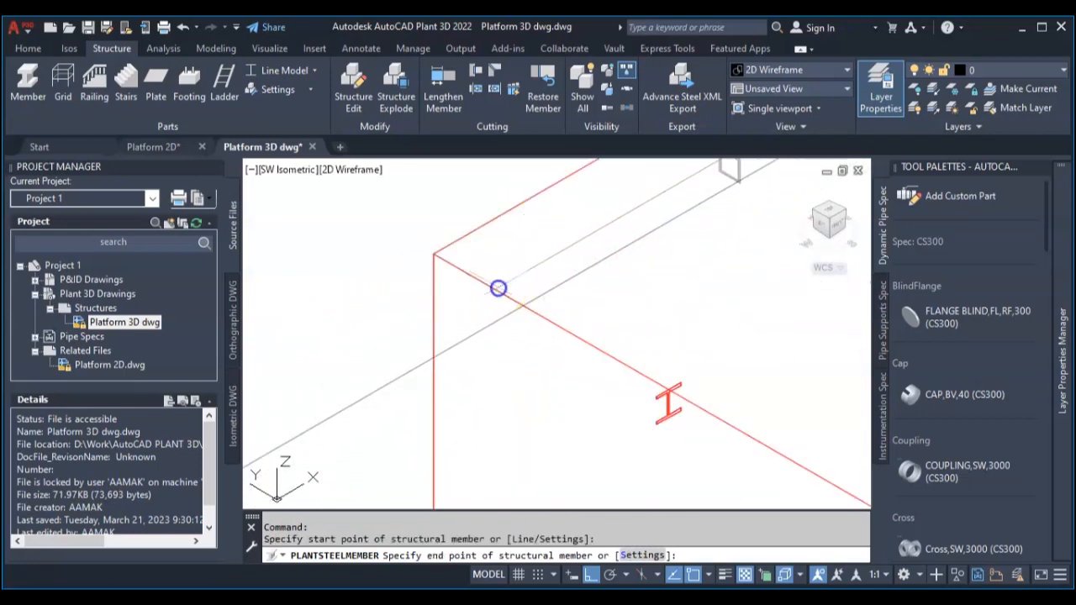
left_click(497, 289)
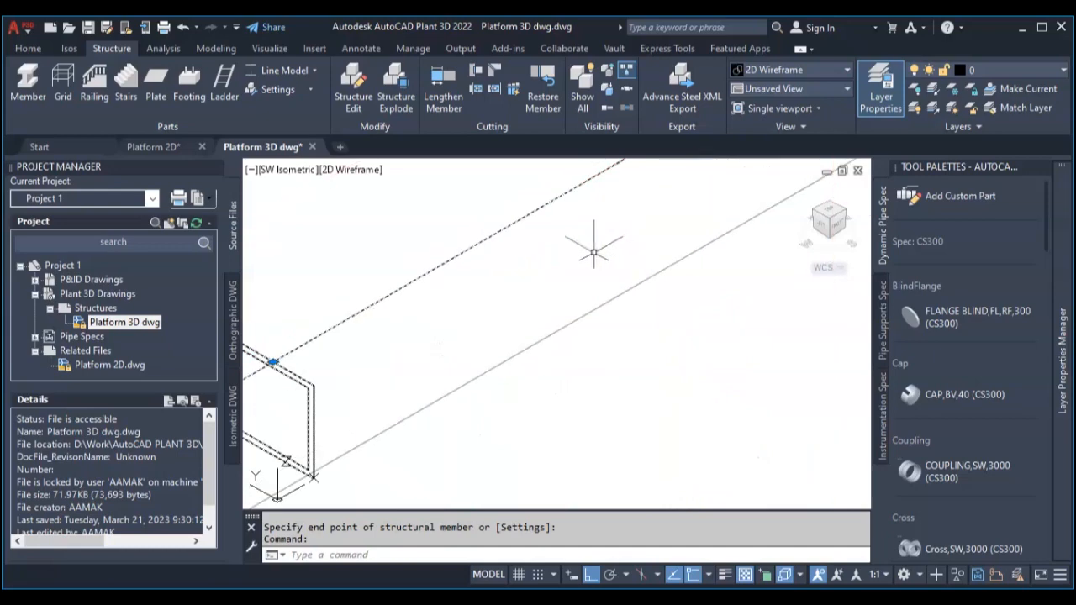
type("c")
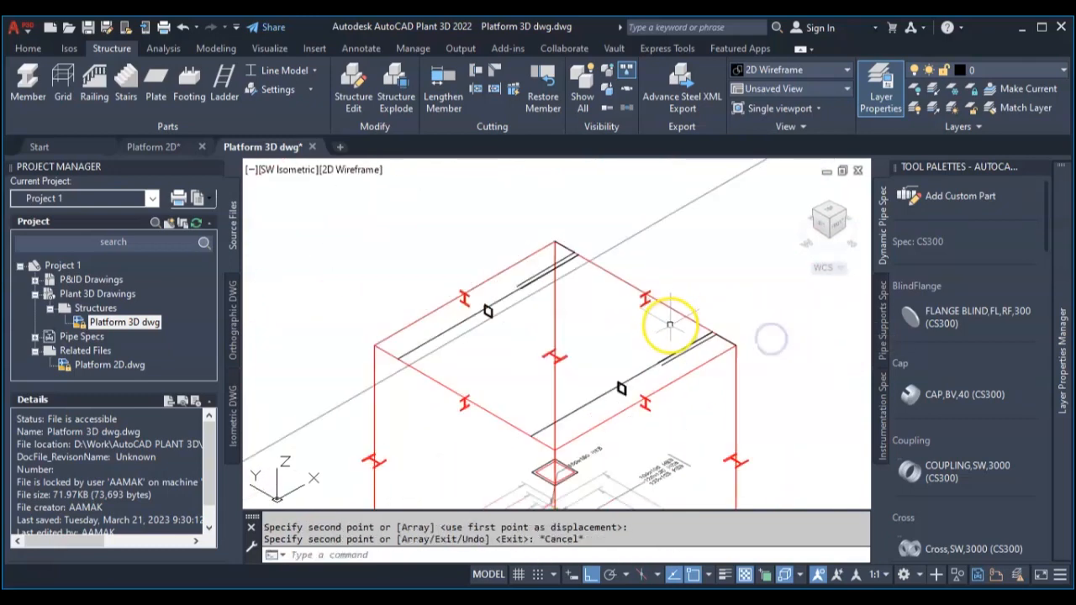
mouse_move(589, 326)
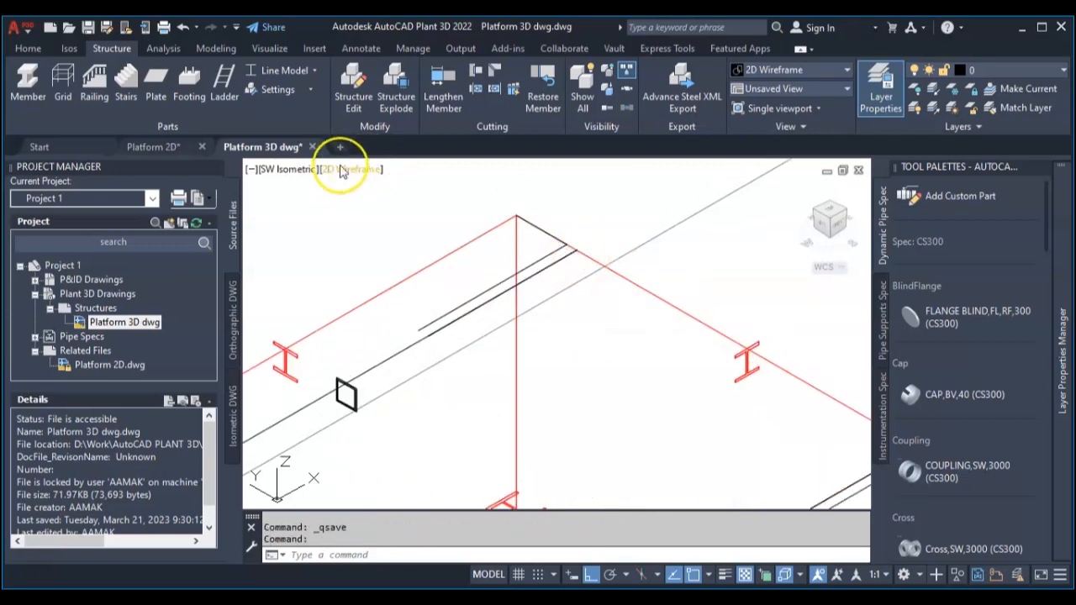
Set the secondary beam's offset to 55 in Edit Member
left_click(787, 71)
type("50")
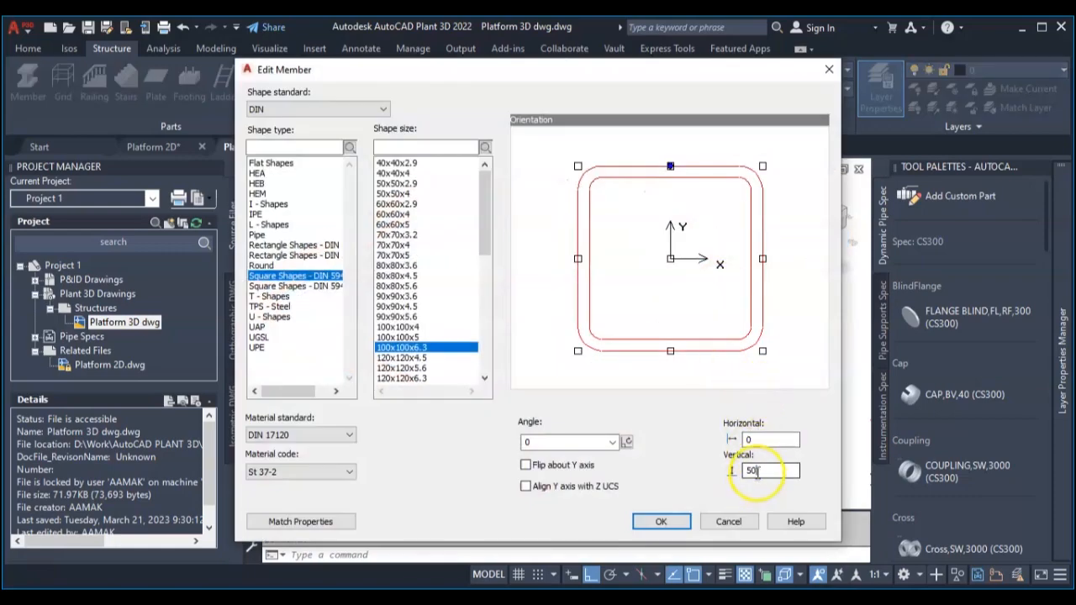
type("55")
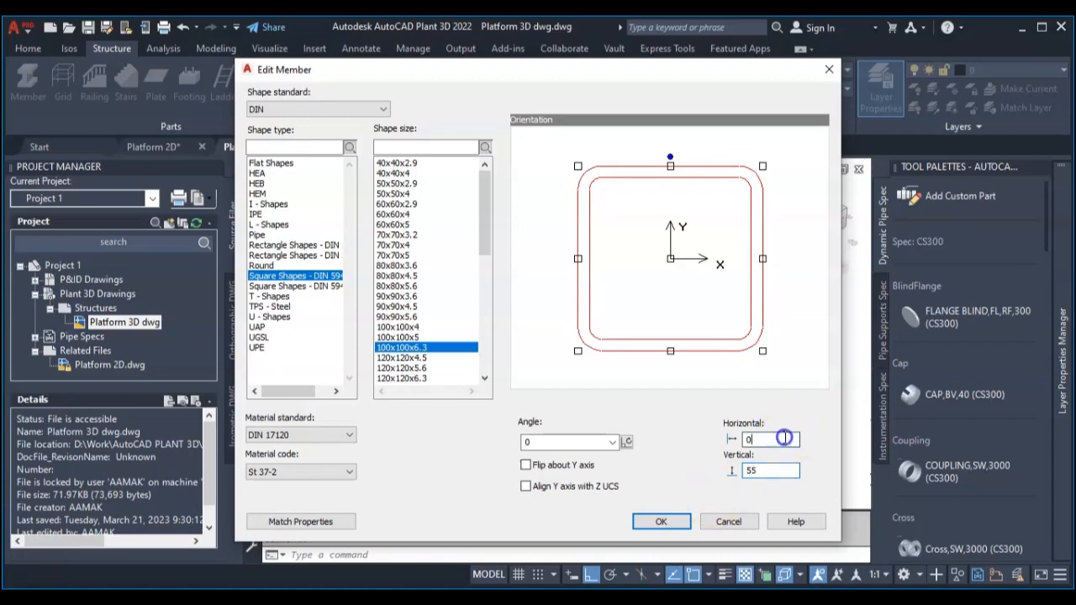
left_click(661, 522)
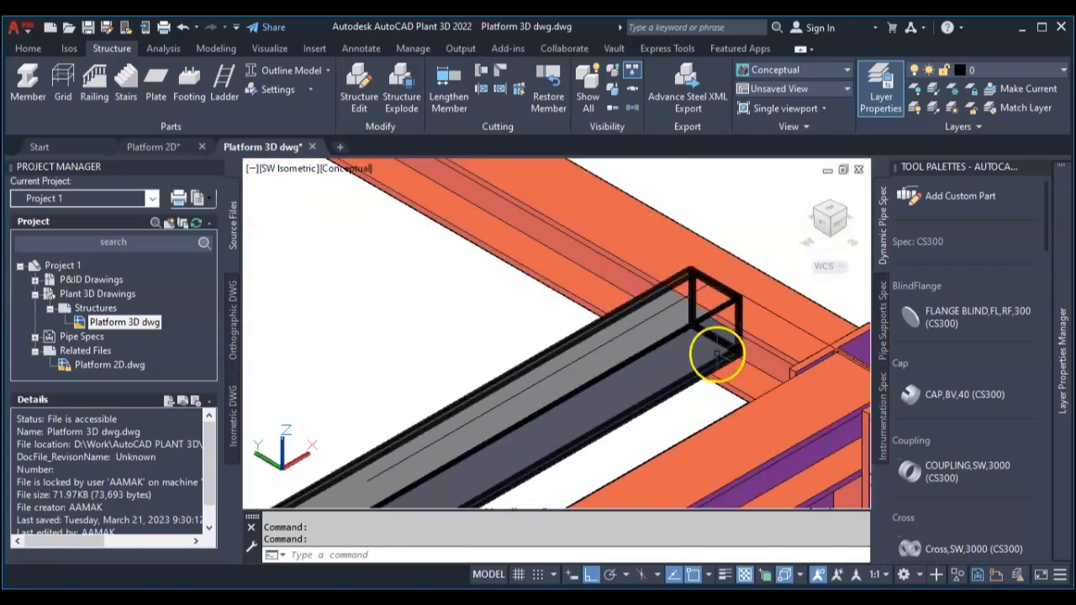
scroll("down", 3)
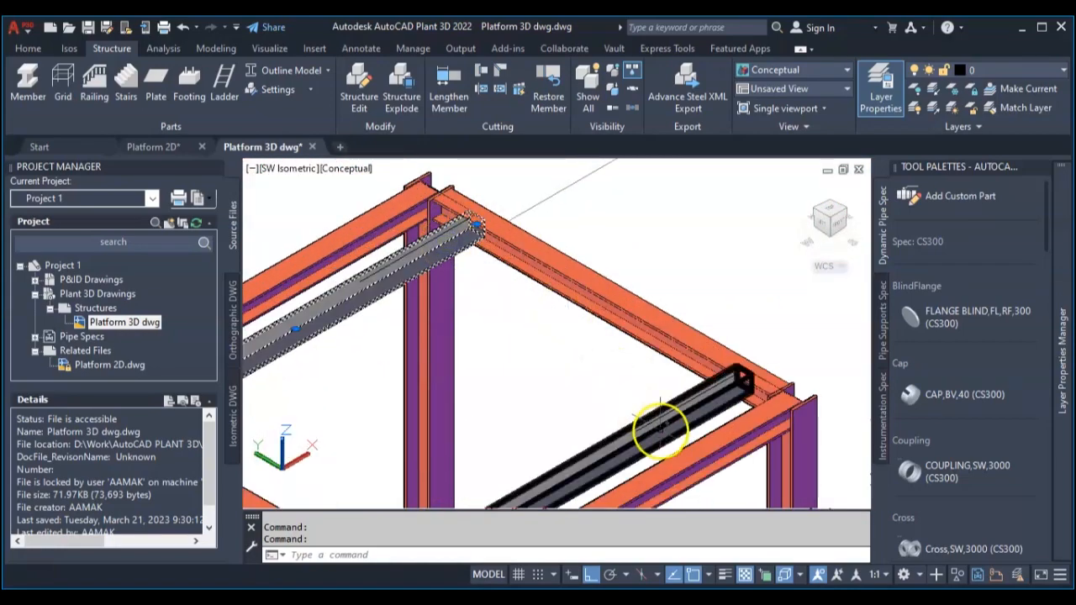
Re-edit the beam's vertical and horizontal offsets to 59 and 60 and confirm
right_click(659, 428)
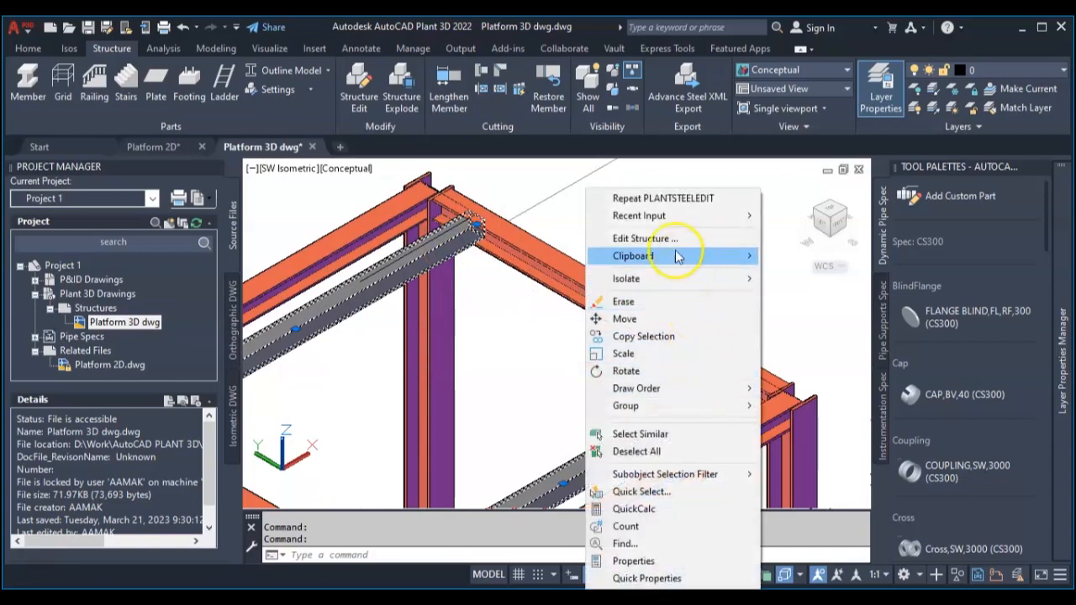
left_click(644, 239)
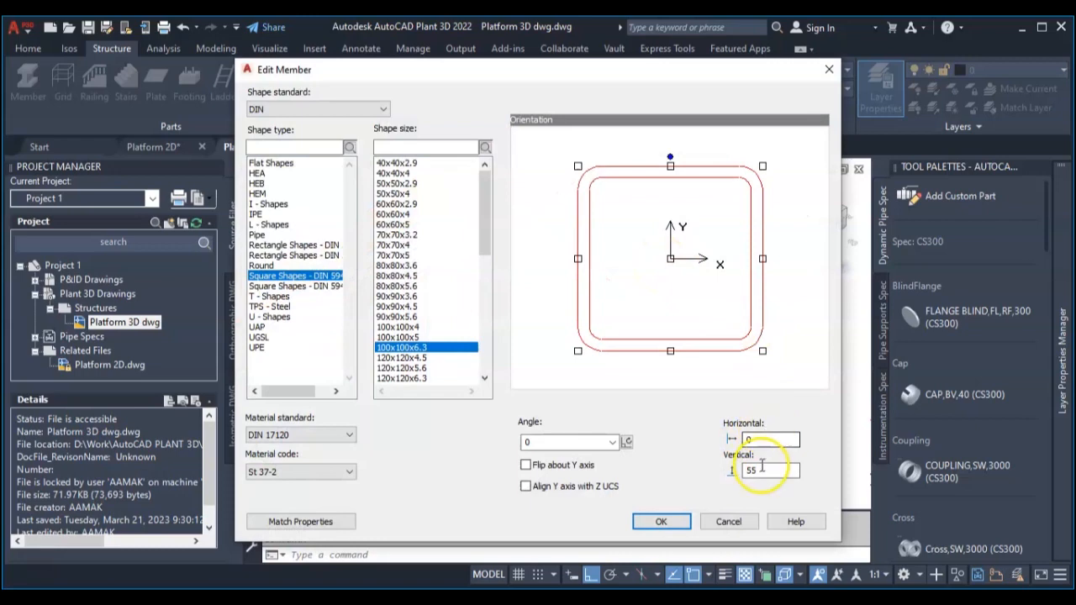
type("59")
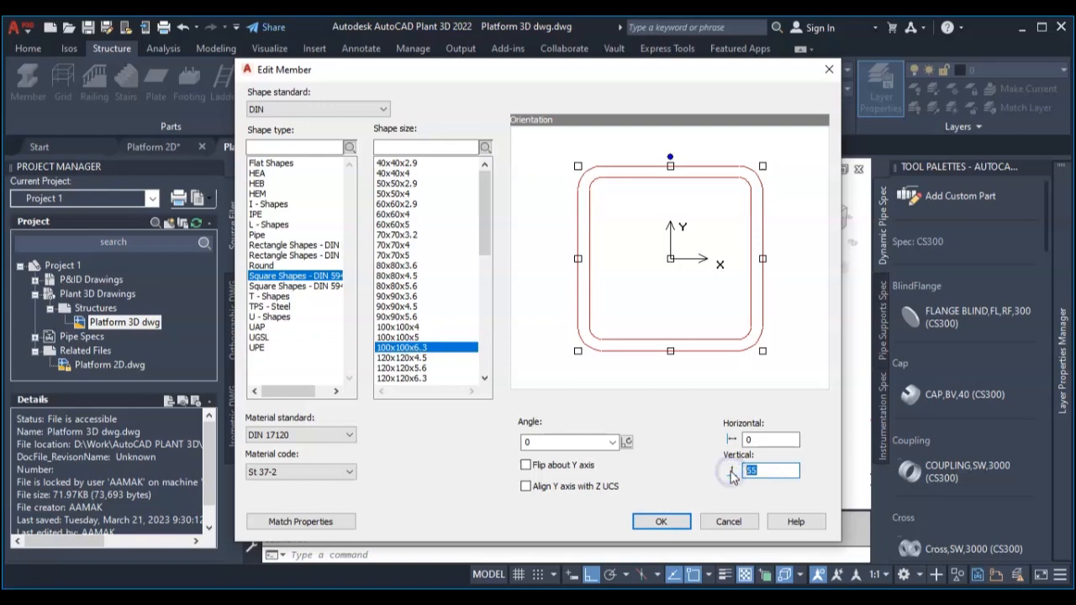
type("60")
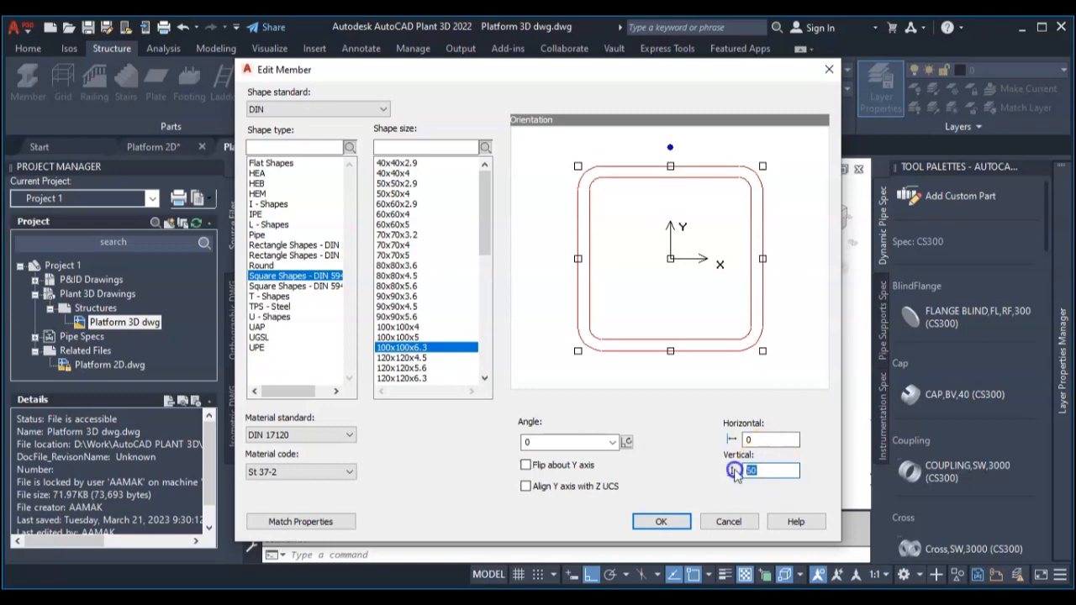
left_click(770, 439)
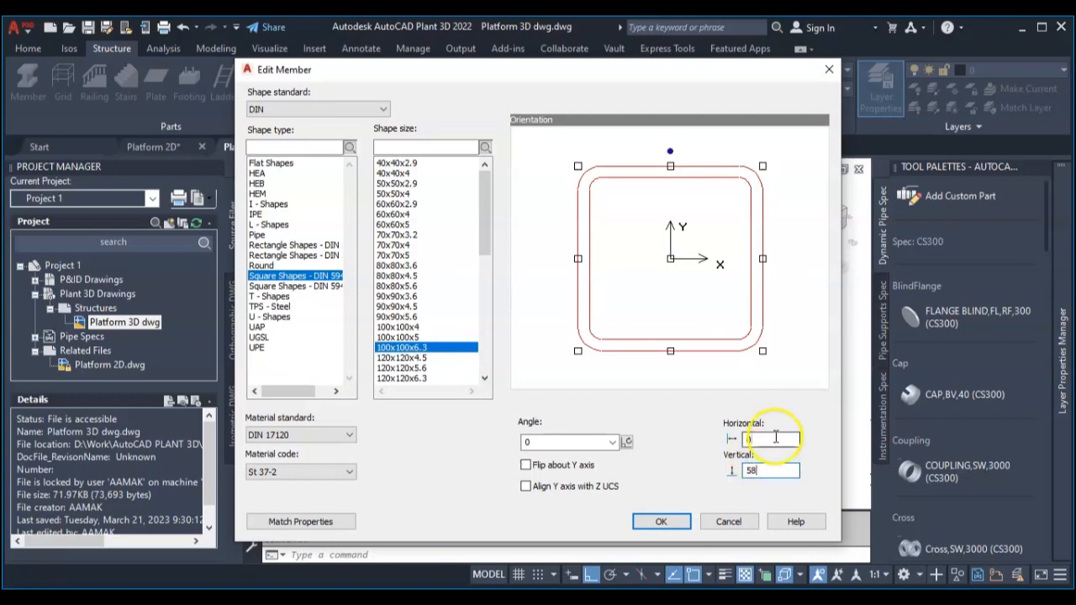
left_click(661, 521)
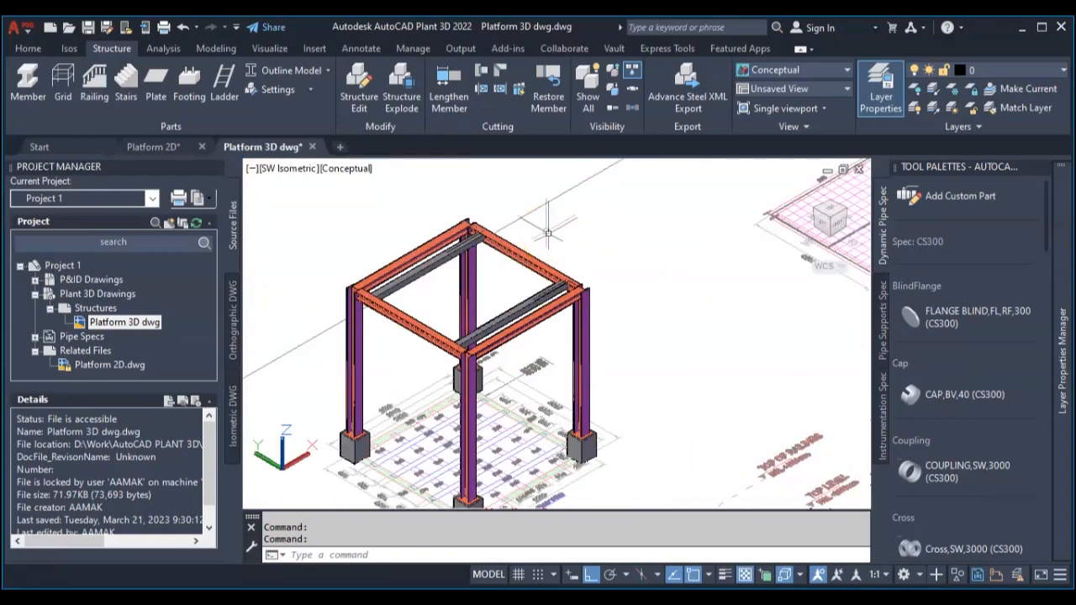
Give the Beams layer a new index colour in Layer Properties
left_click(881, 85)
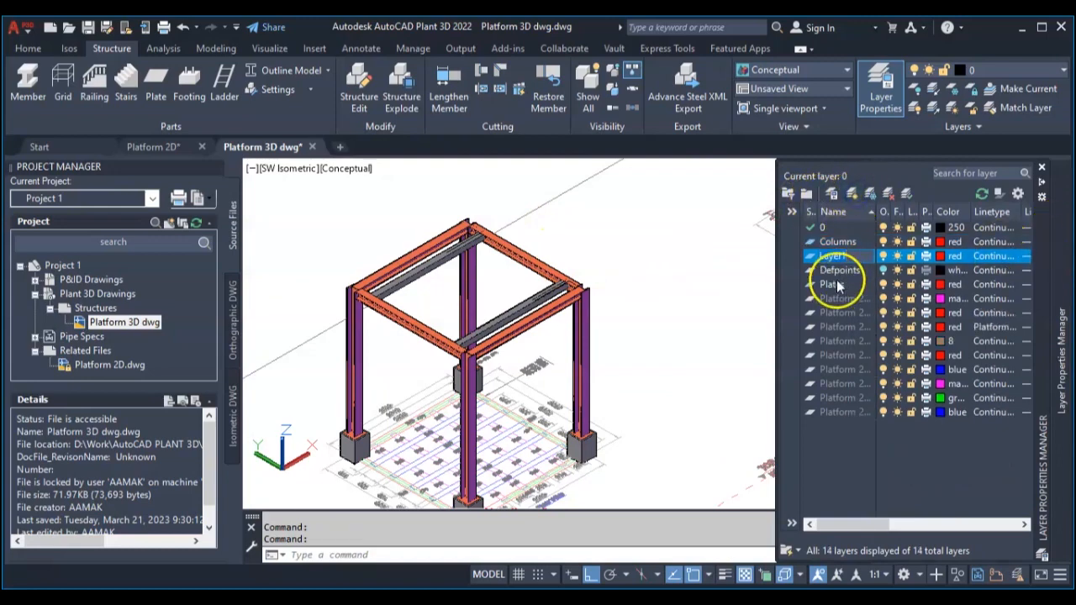
left_click(832, 256)
type("Beams")
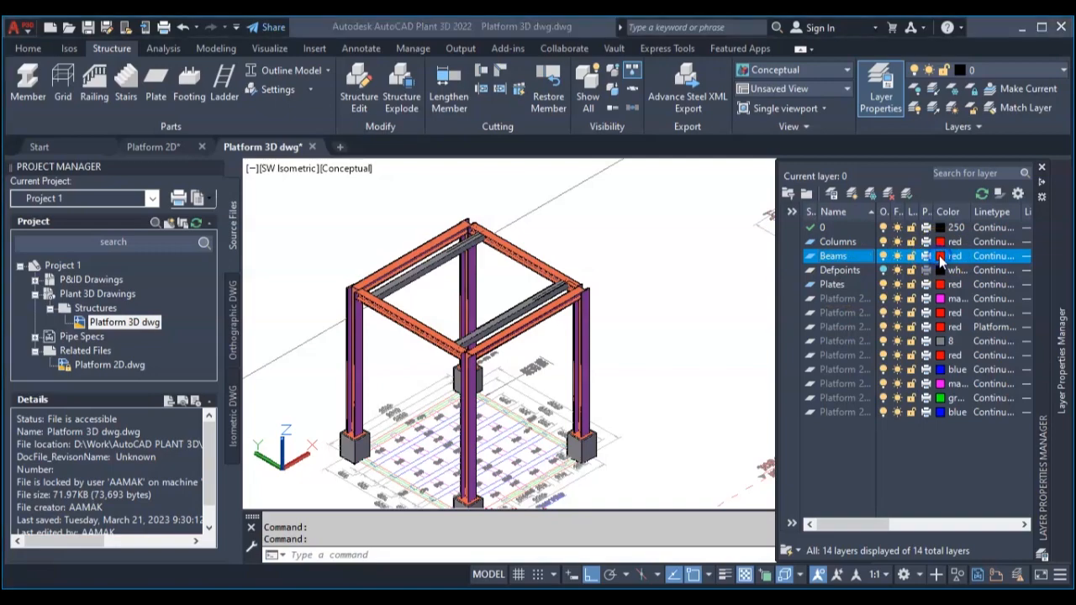
left_click(947, 255)
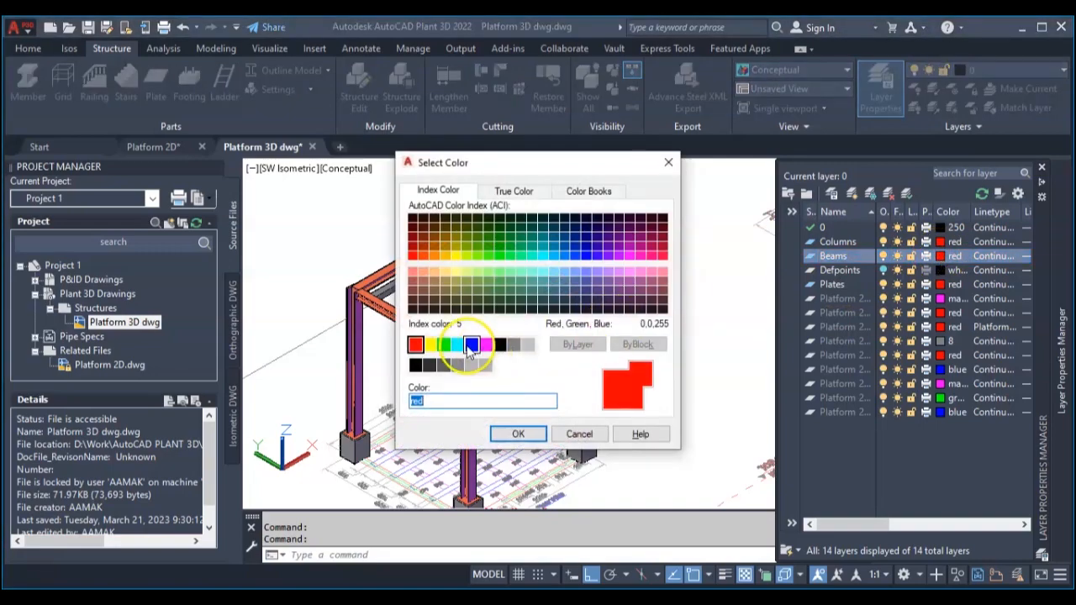
left_click(518, 434)
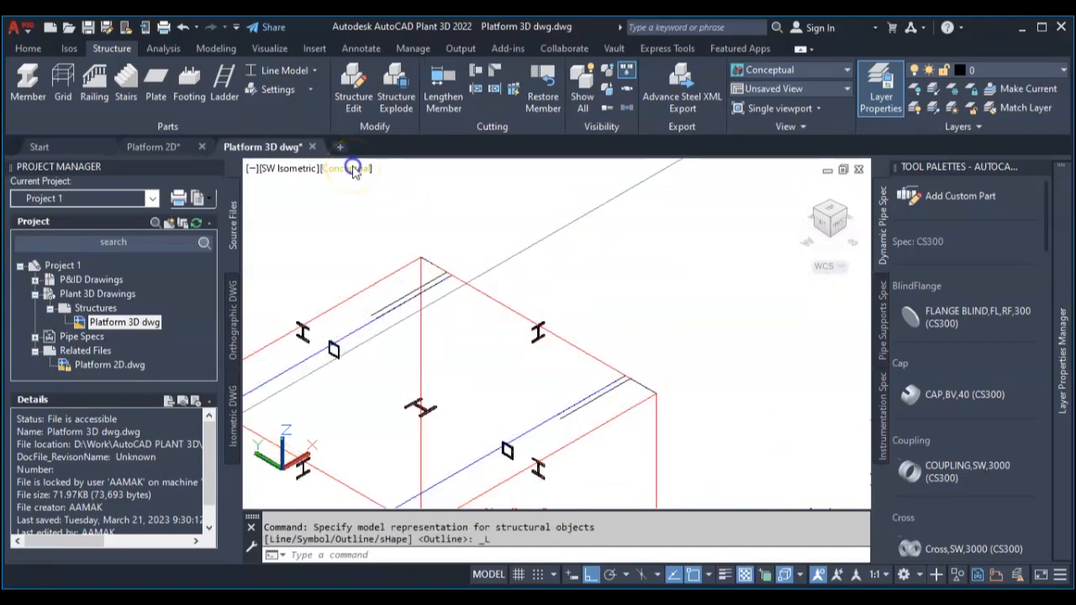
In 2D wireframe view, offset guide lines 10 units from the front top beam edge
left_click(347, 168)
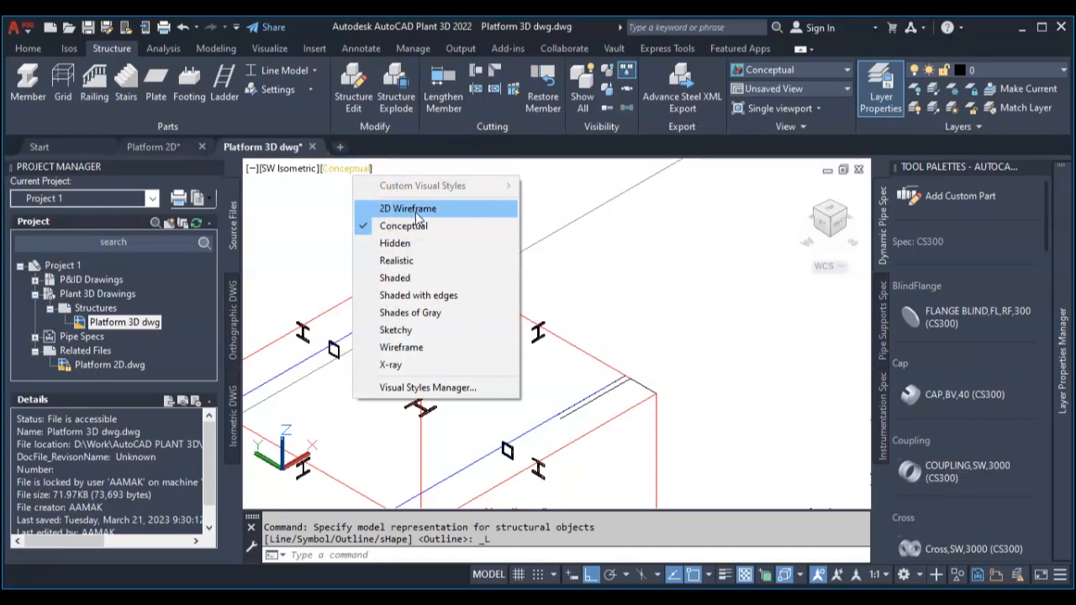
left_click(407, 208)
type("o")
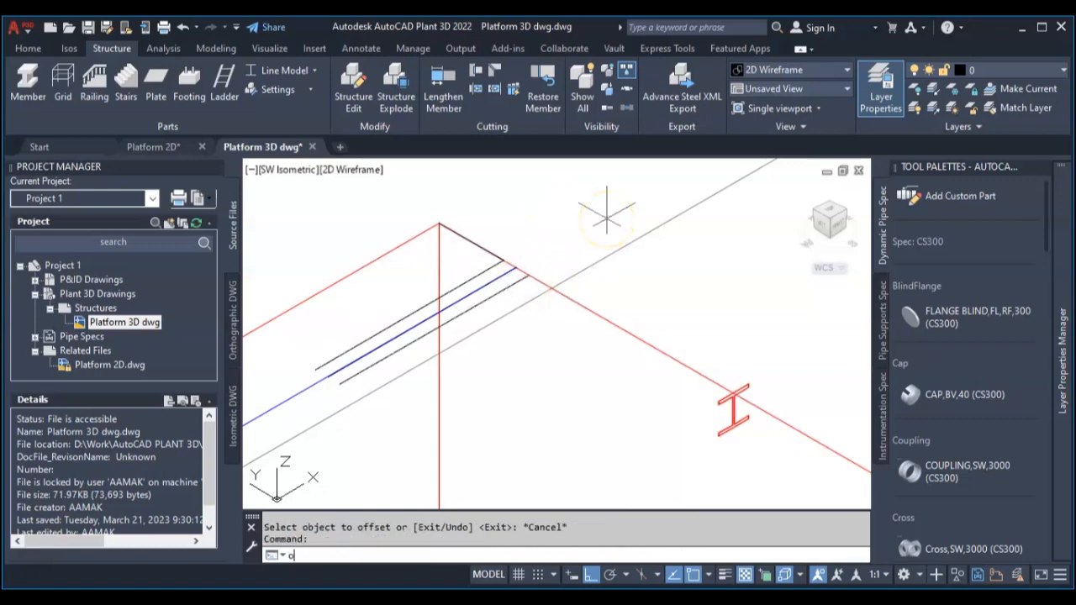
type("356")
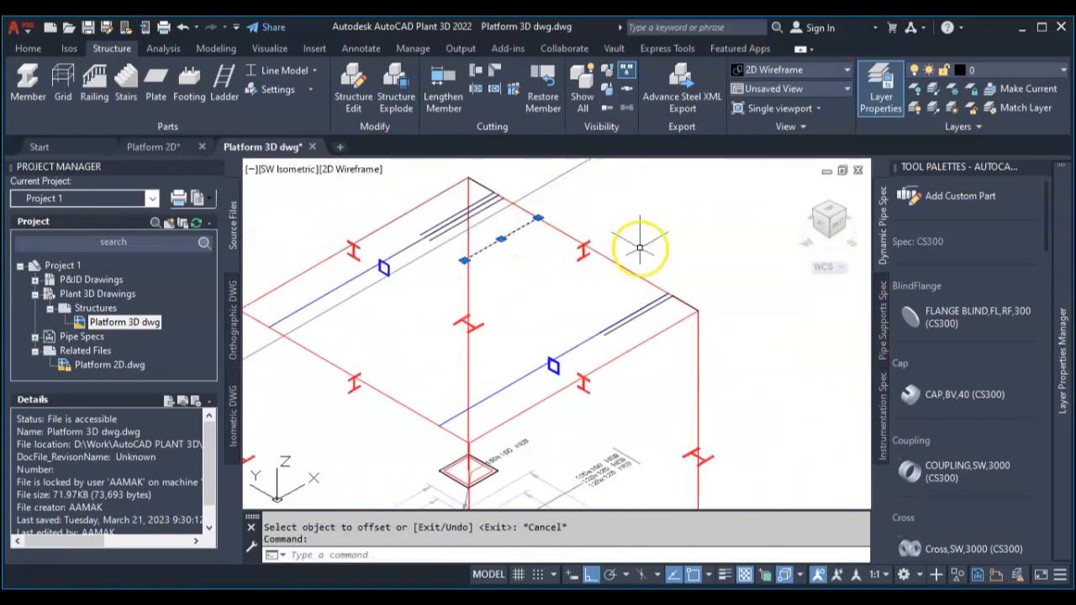
mouse_move(625, 227)
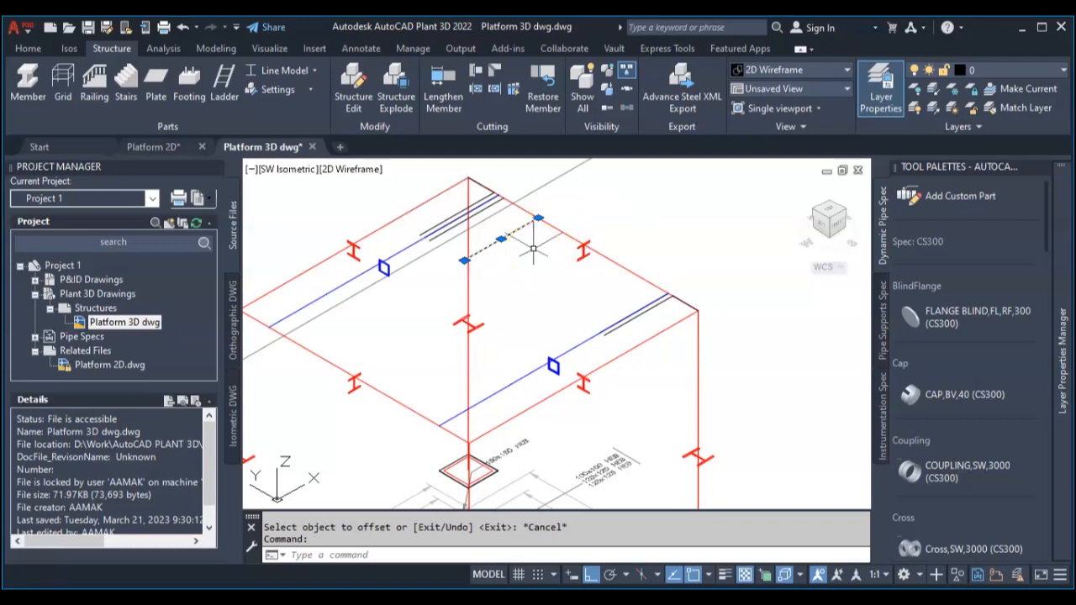
mouse_move(565, 203)
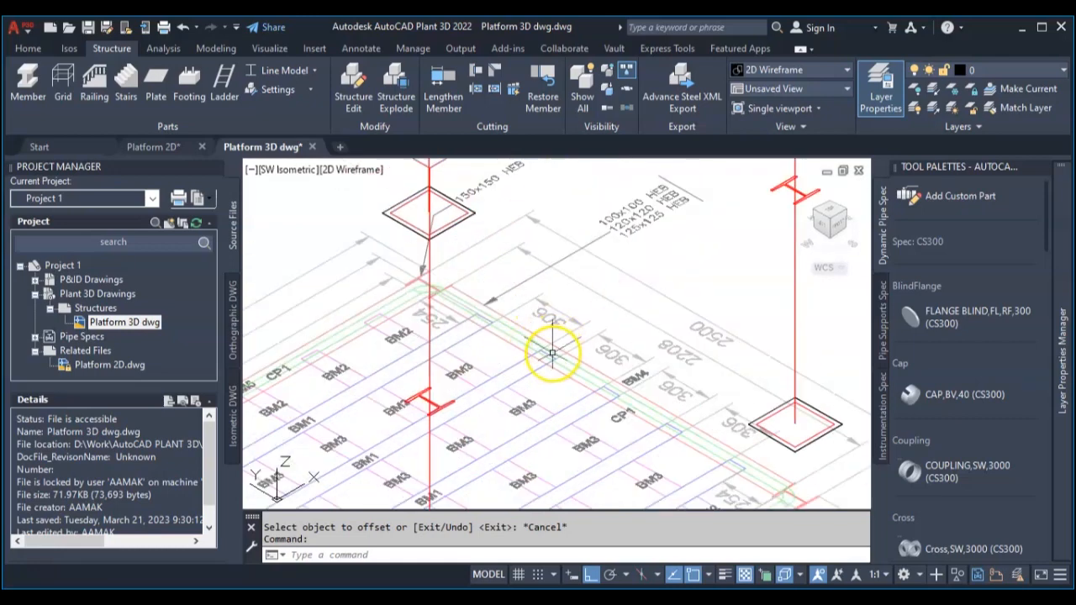
mouse_move(622, 387)
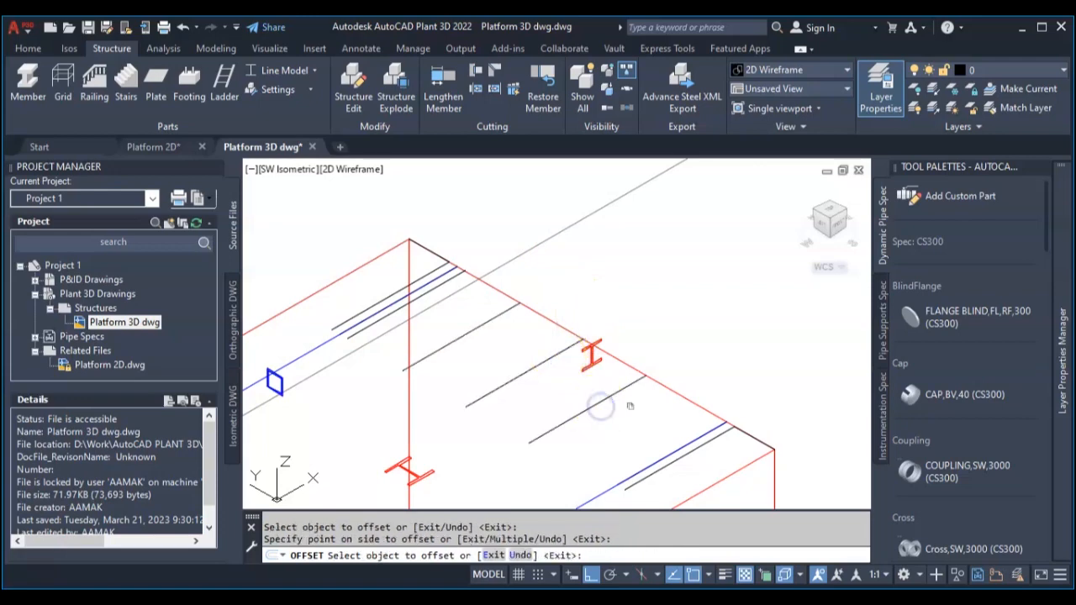
left_click(589, 409)
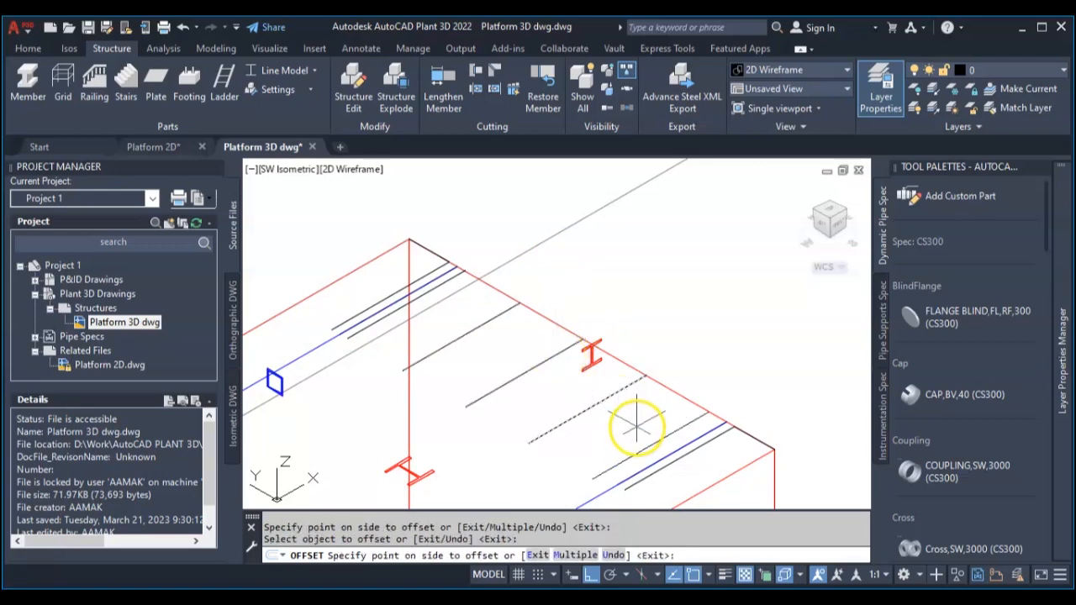
mouse_move(652, 417)
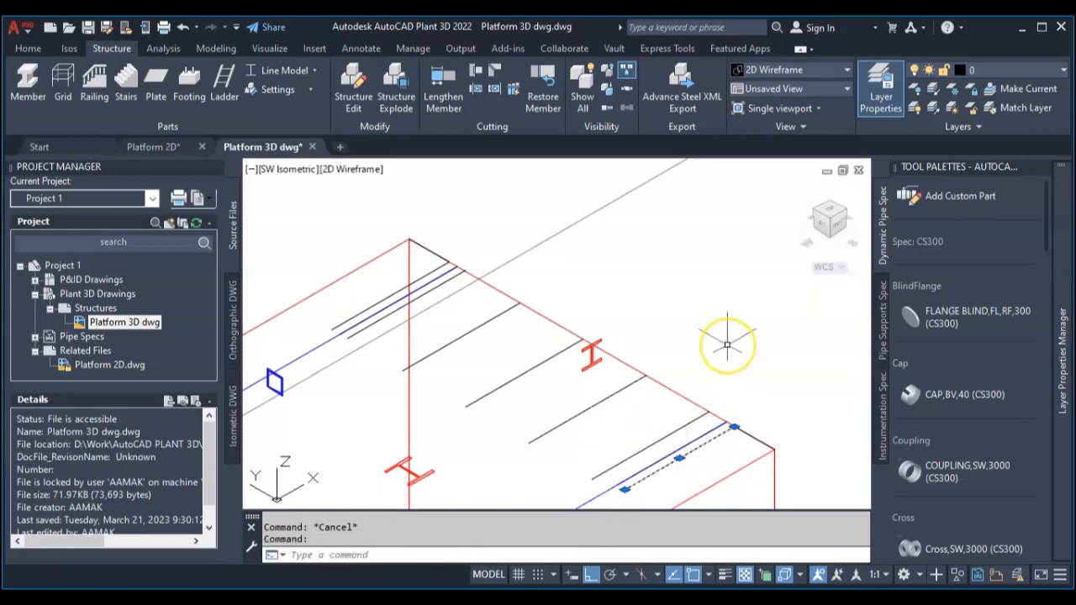
type("10")
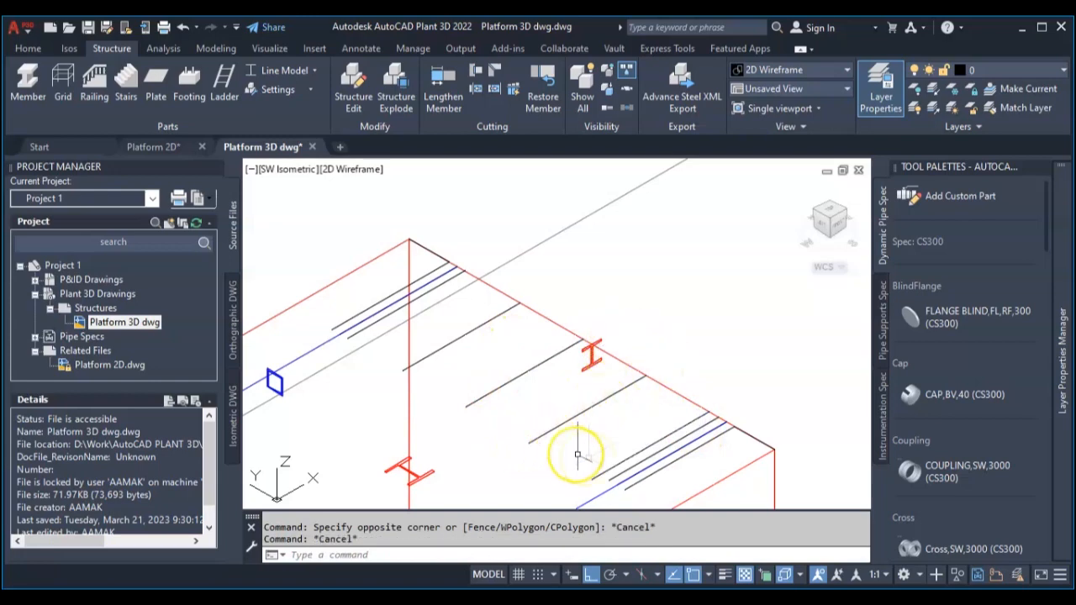
Erase the surplus offset lines near the front beam and extend the left guide line to the beam corner
left_click_drag(578, 454, 457, 330)
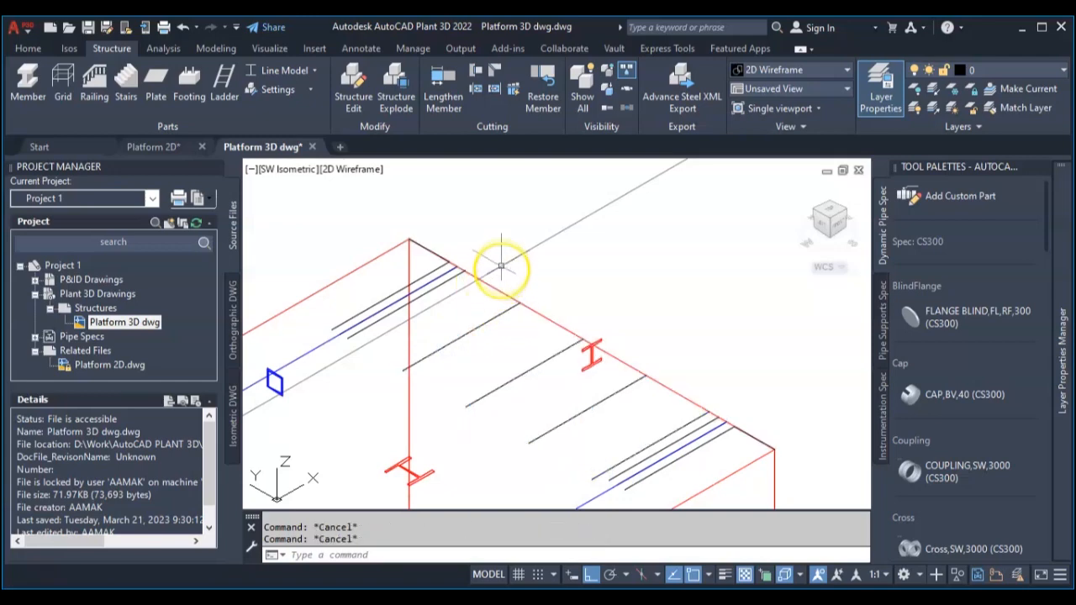
mouse_move(518, 262)
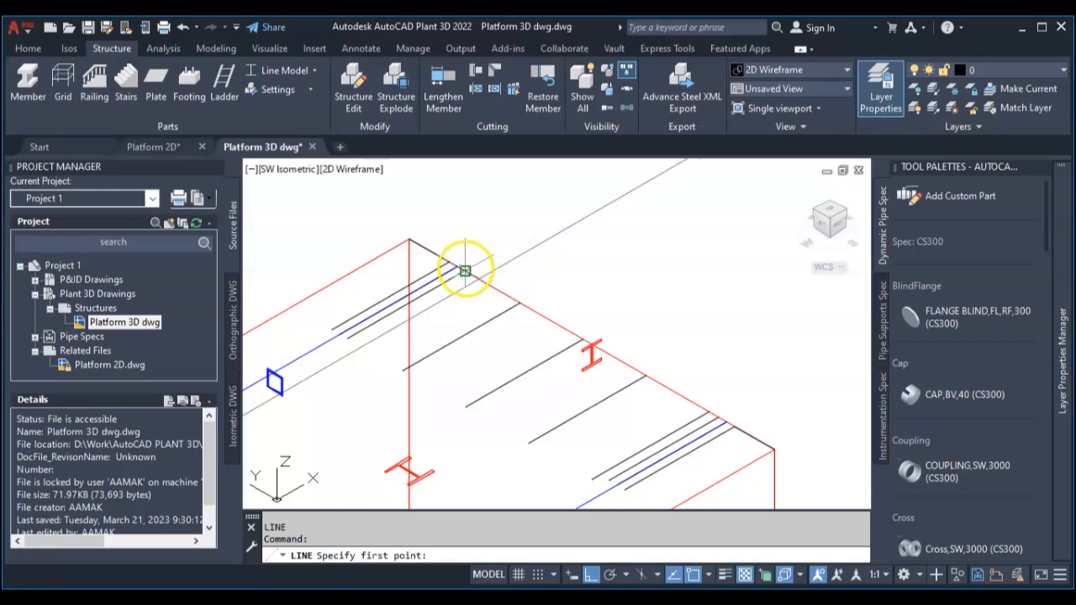
left_click(464, 269)
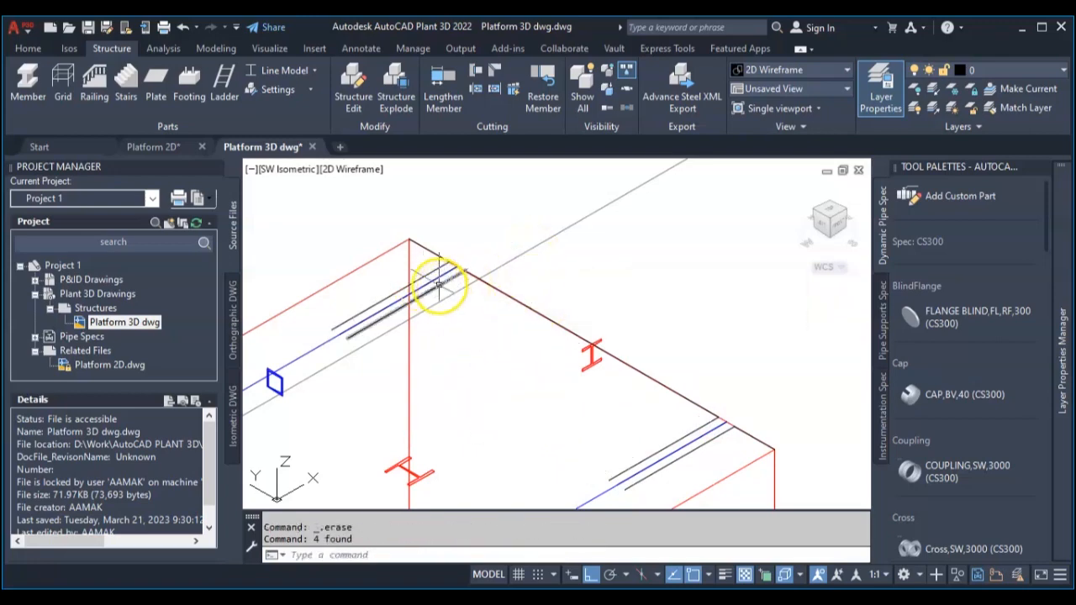
key("Escape")
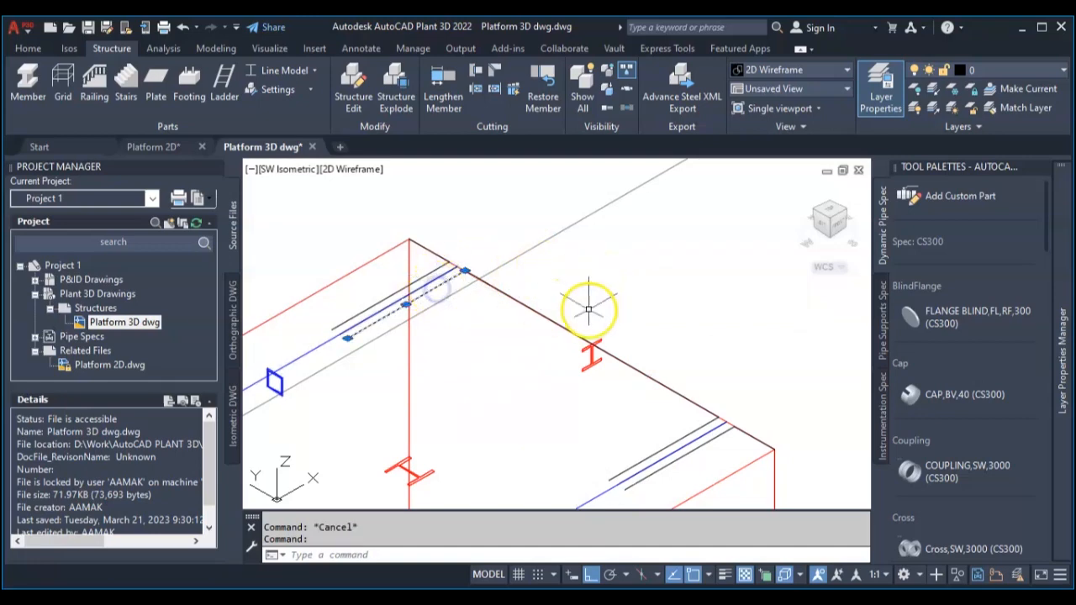
type("AR")
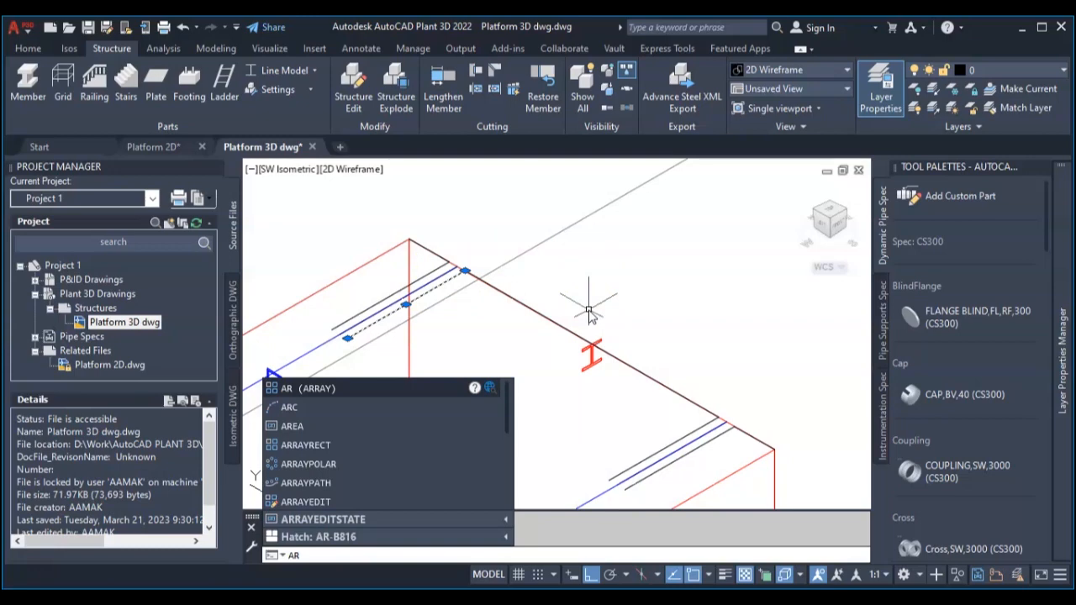
key("escape")
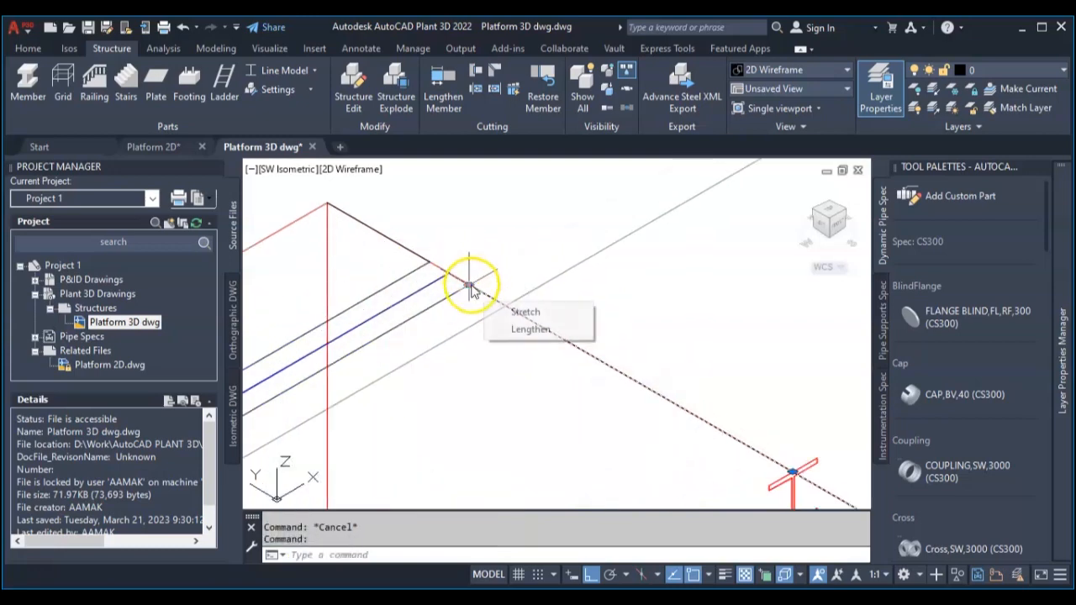
left_click(524, 311)
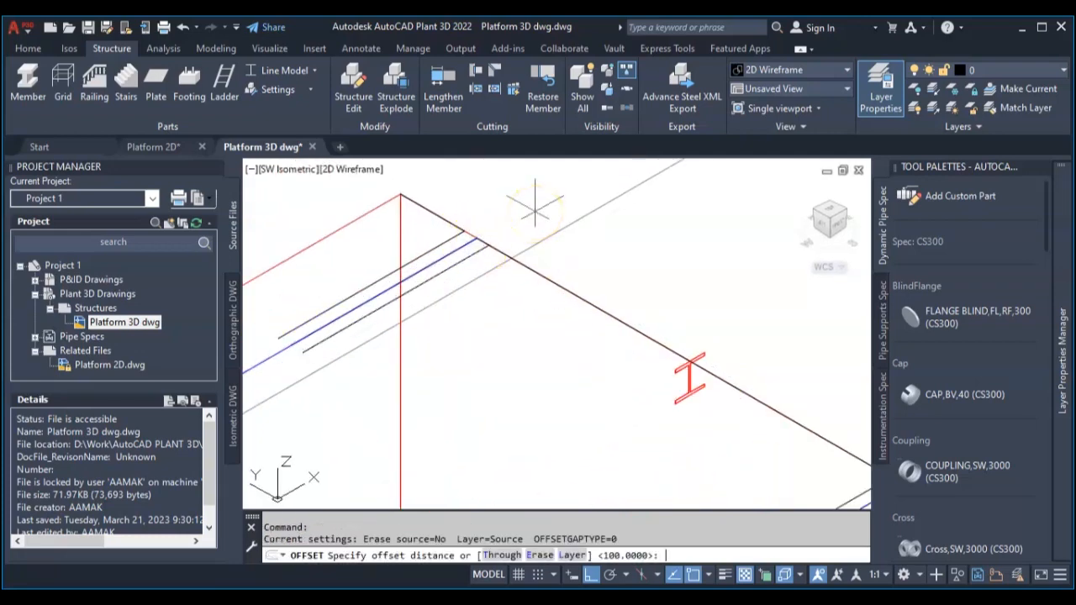
Offset by 50, then path-array the secondary beam along the top beam edge into 5 items
type("50")
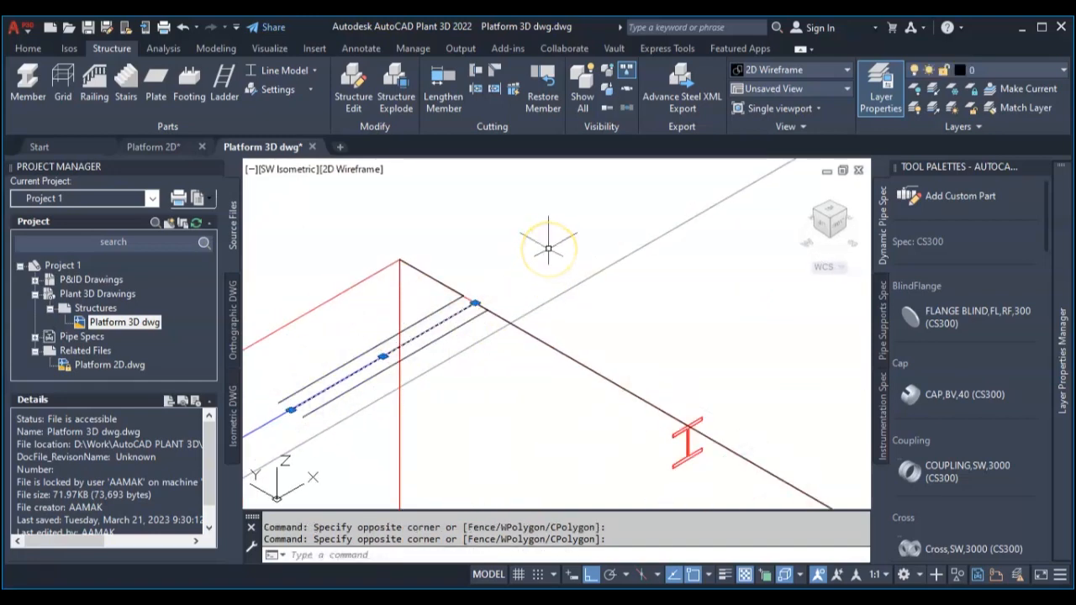
type("ar")
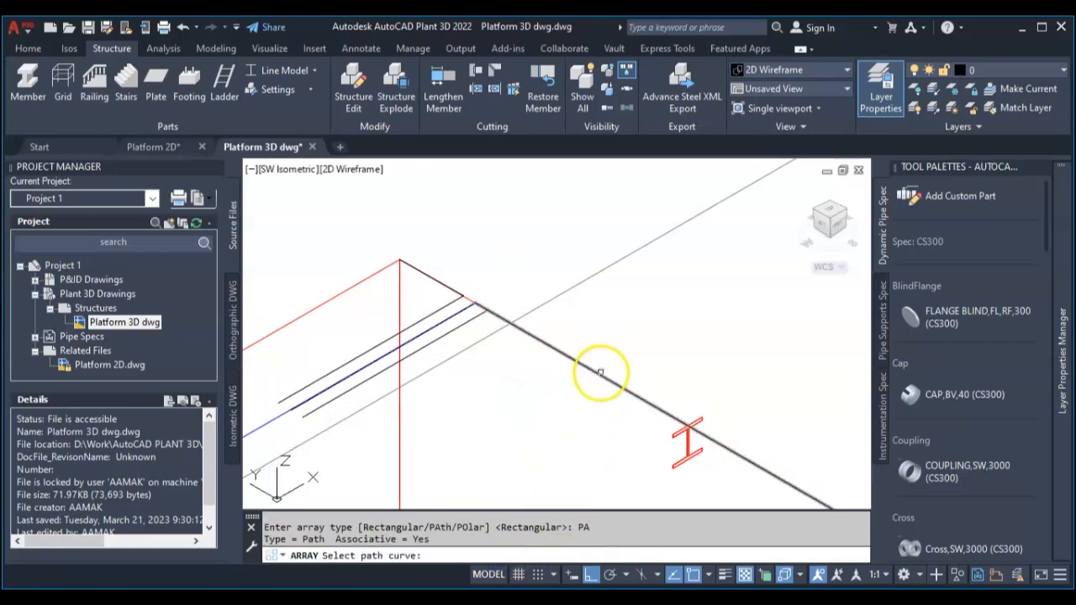
left_click(602, 374)
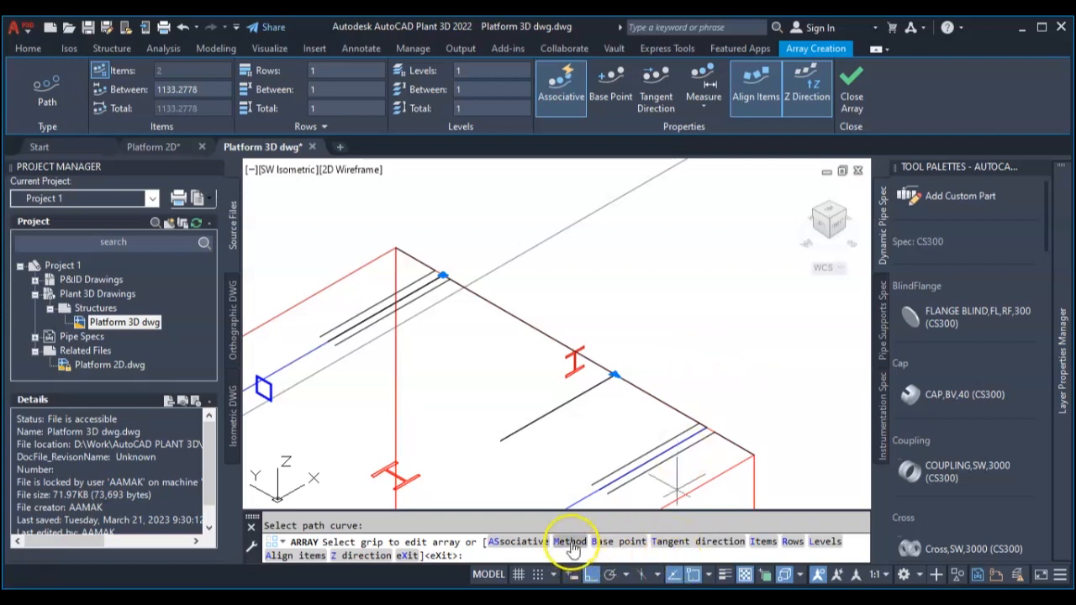
left_click(571, 542)
type("4")
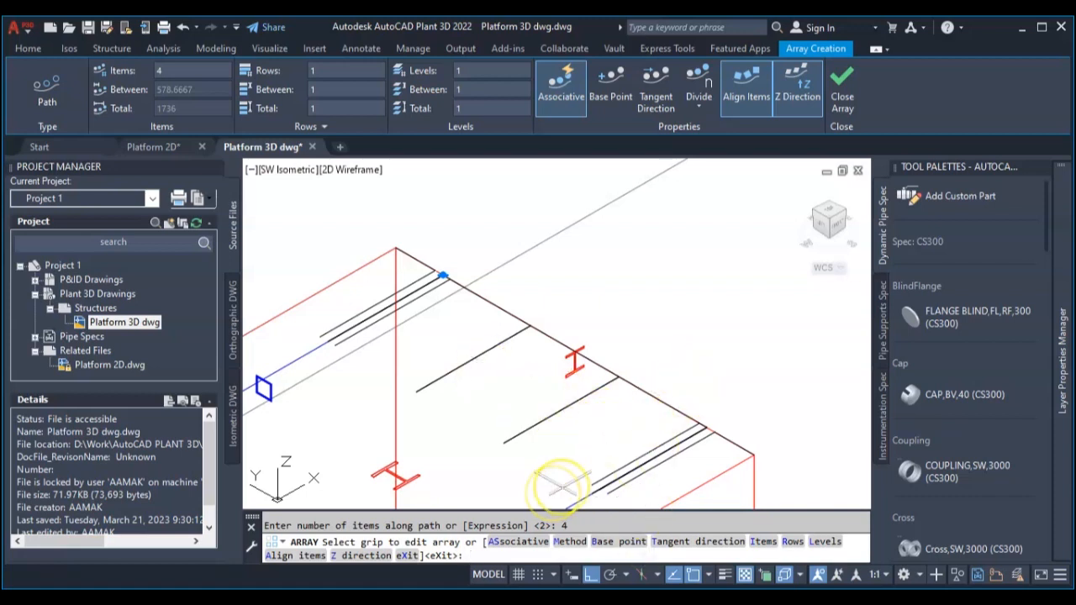
type("5")
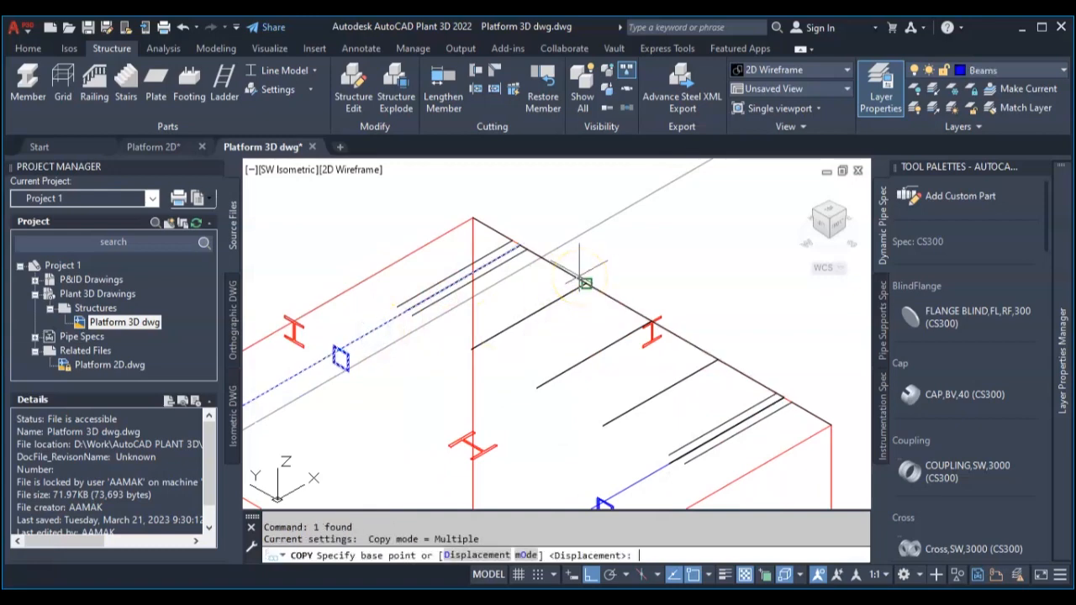
Copy the secondary beams from a base point to span across the platform top
left_click(585, 286)
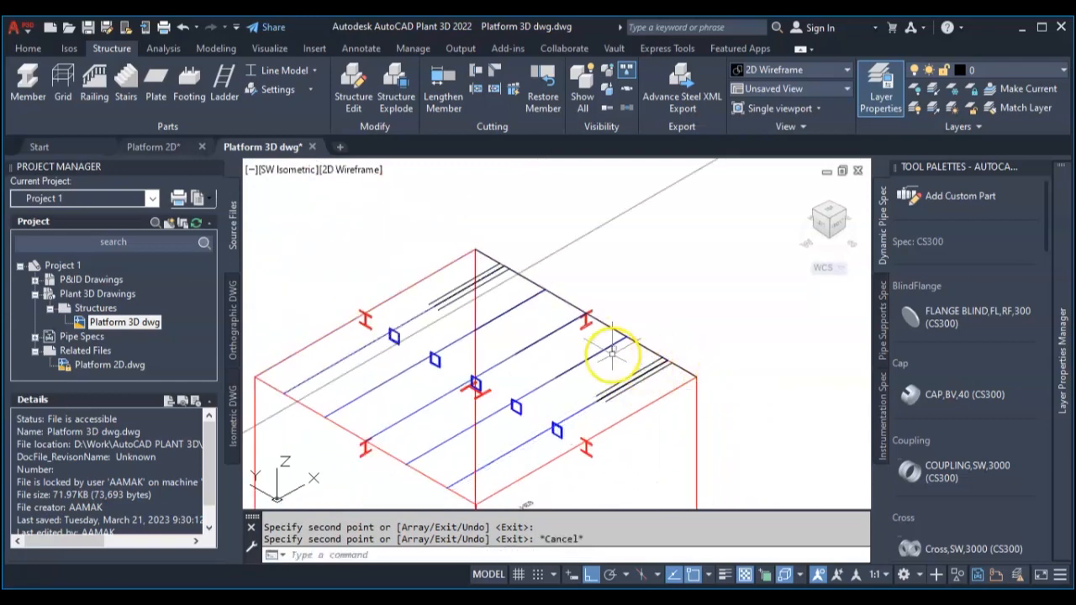
mouse_move(364, 168)
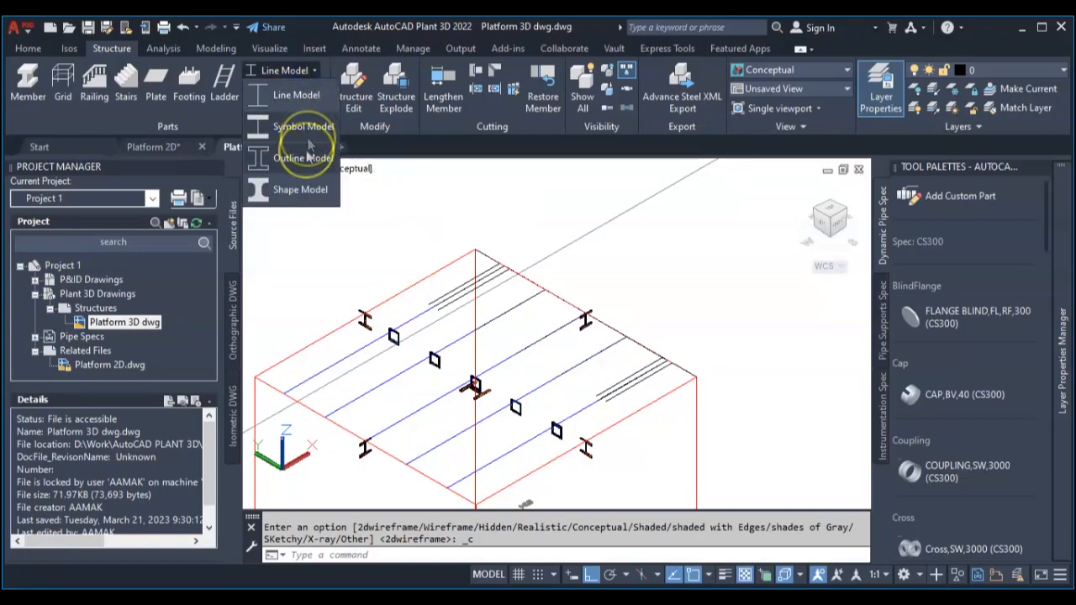
Show members as solid outline profiles in Conceptual style and select the arrayed secondary beams
left_click(302, 158)
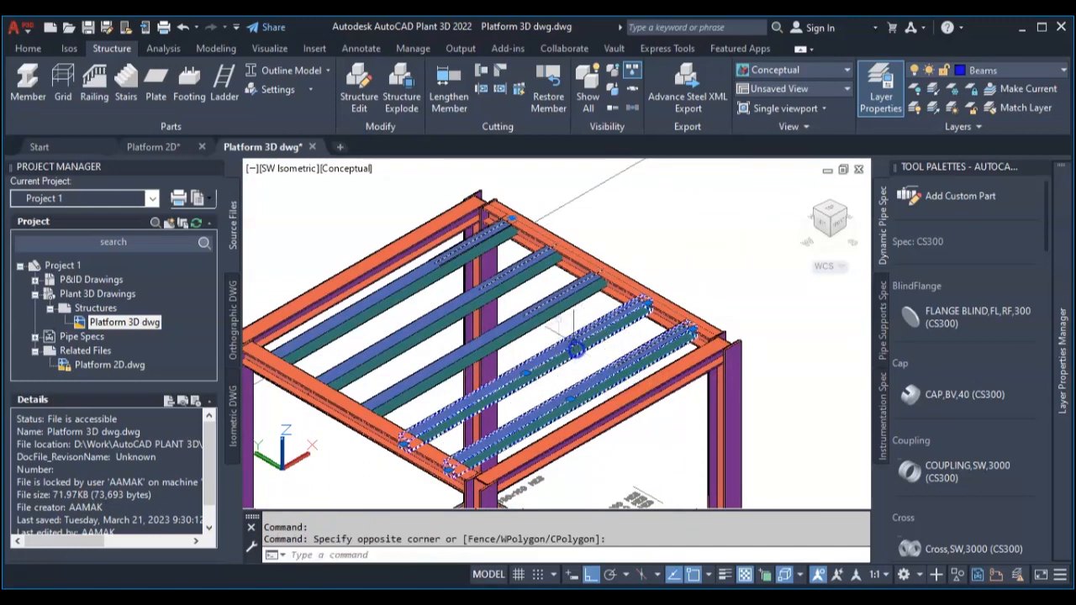
left_click(467, 289)
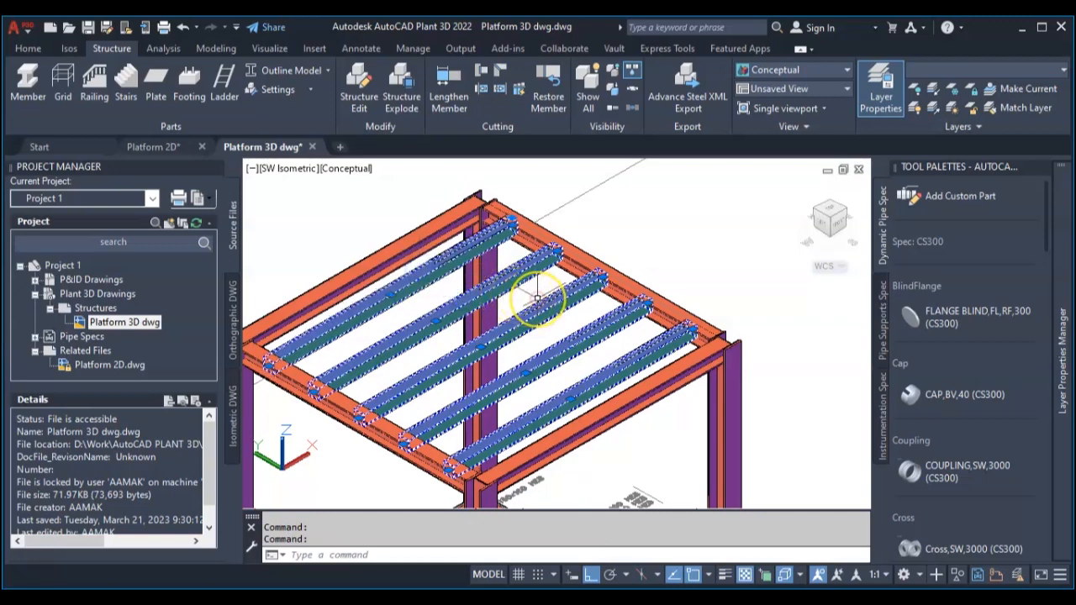
right_click(538, 300)
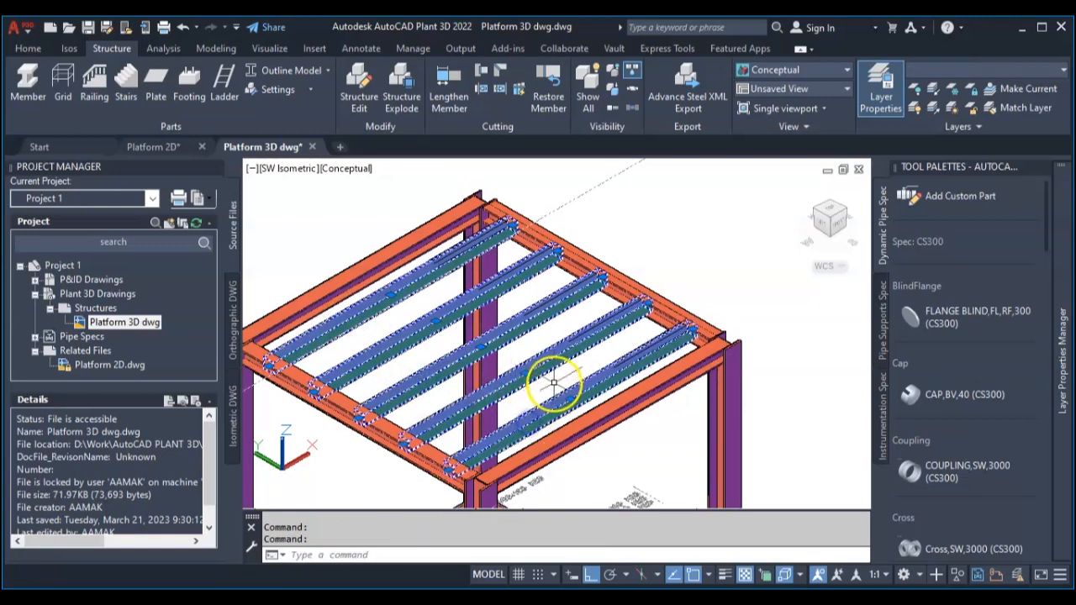
In Edit Member, set the secondary beams' vertical offset to 59 and confirm
right_click(555, 383)
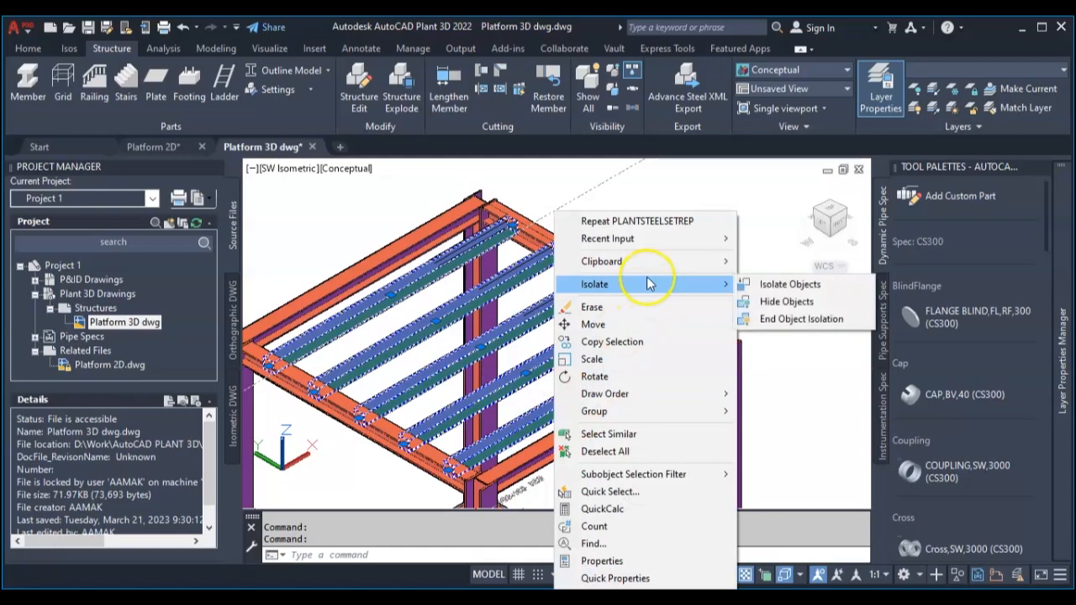
mouse_move(612, 341)
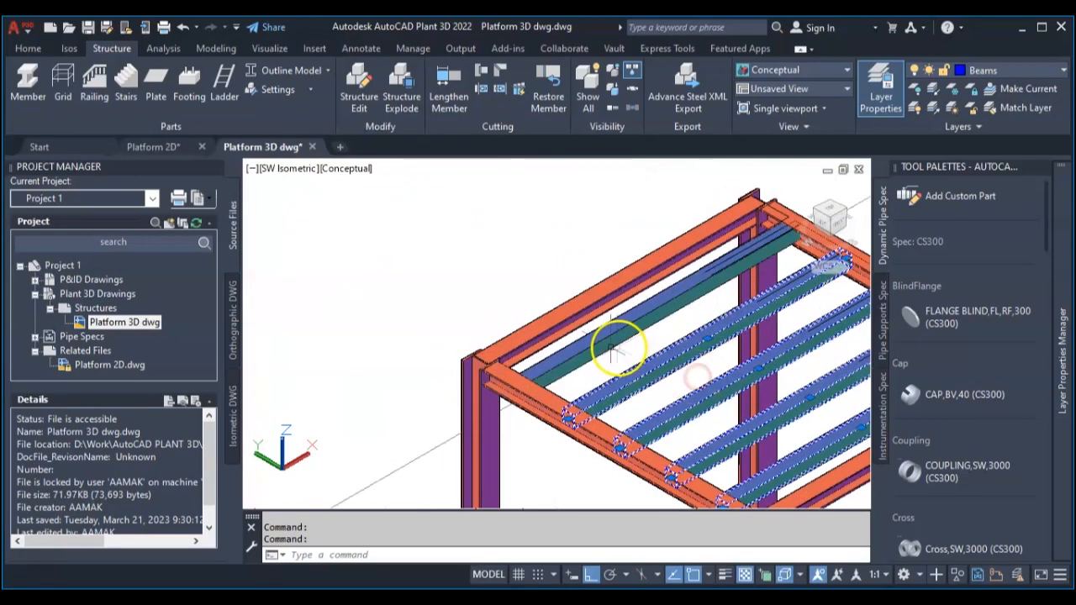
right_click(619, 353)
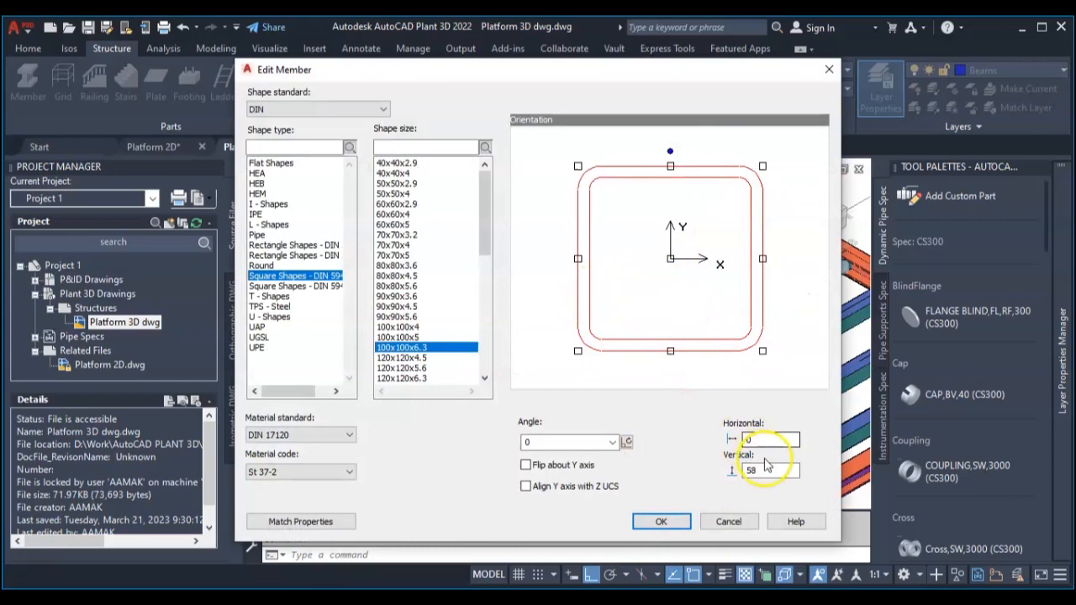
type("59")
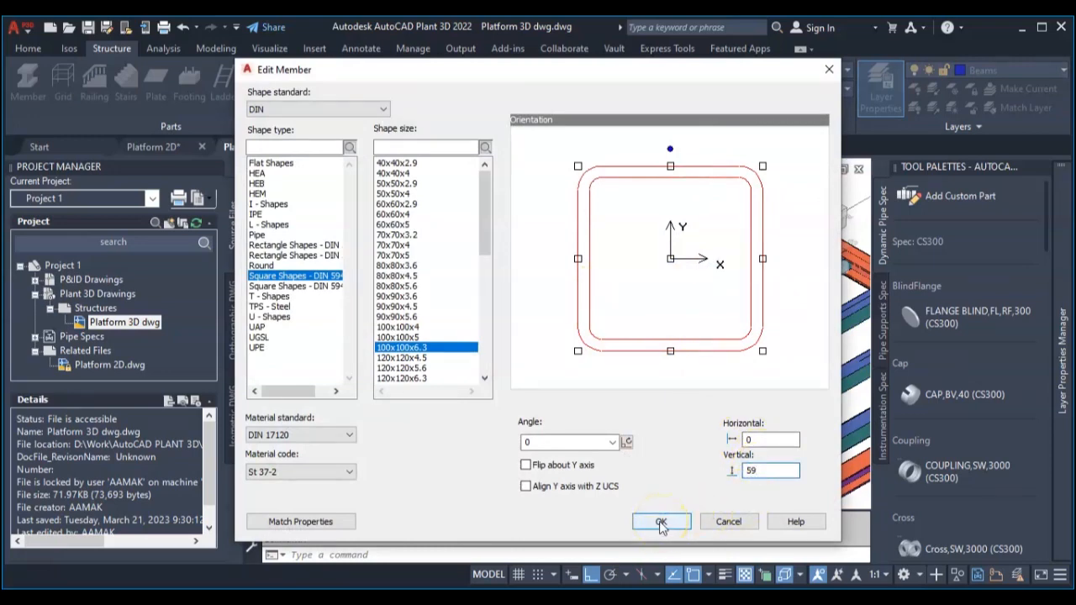
left_click(661, 521)
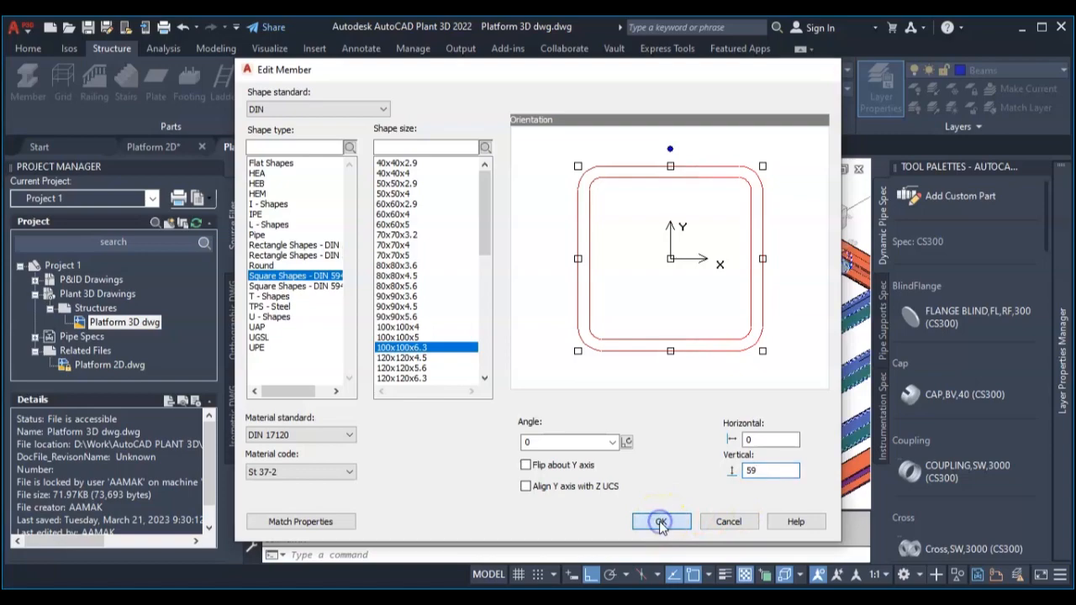
left_click(661, 521)
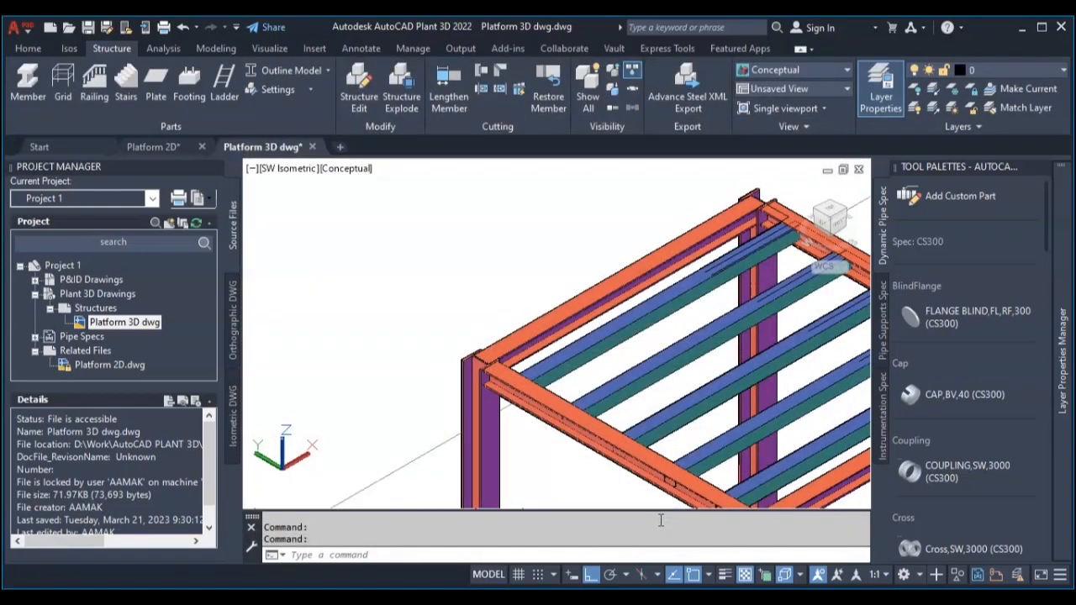